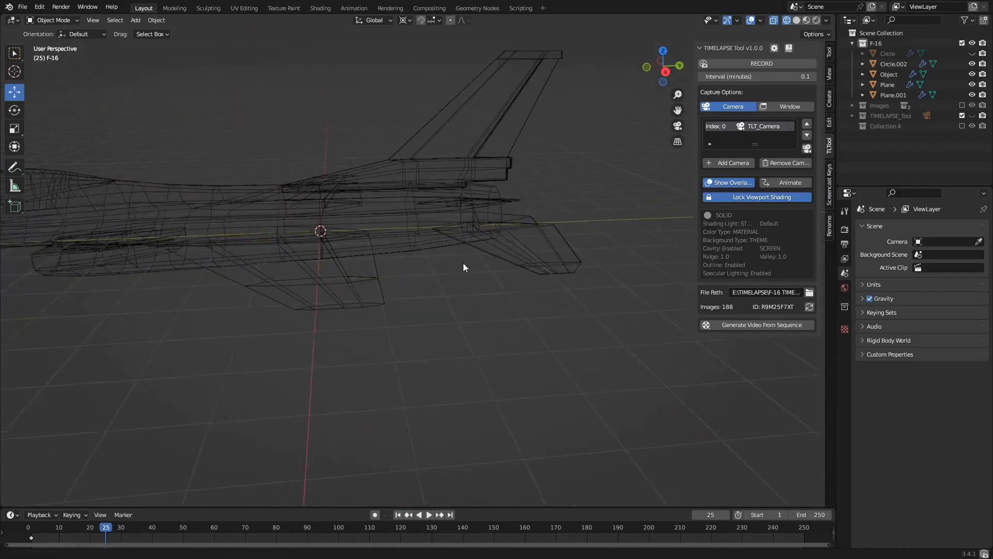
- Orbit around the wireframe F-16 to inspect the rear fuselage from behind and below
drag(463, 267, 430, 180)
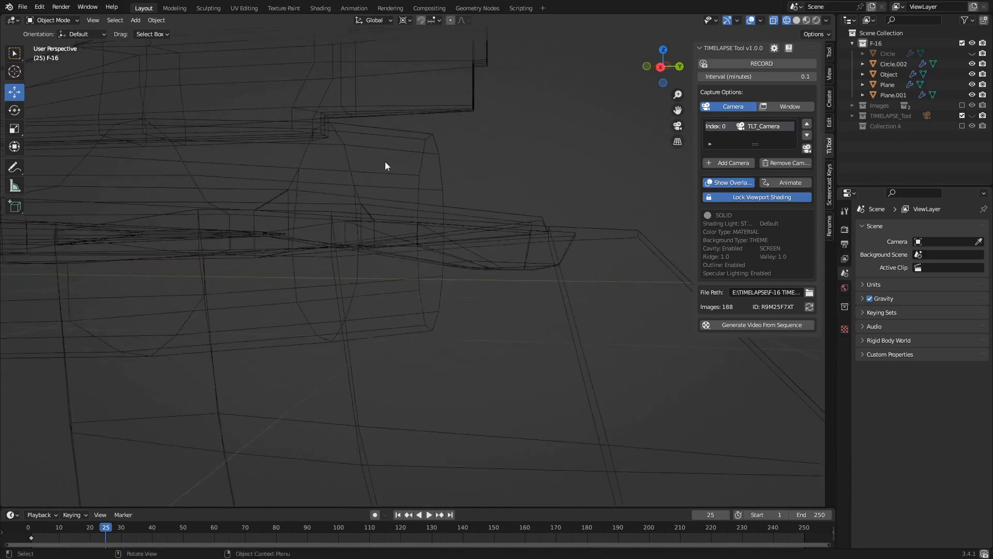
drag(385, 165, 459, 310)
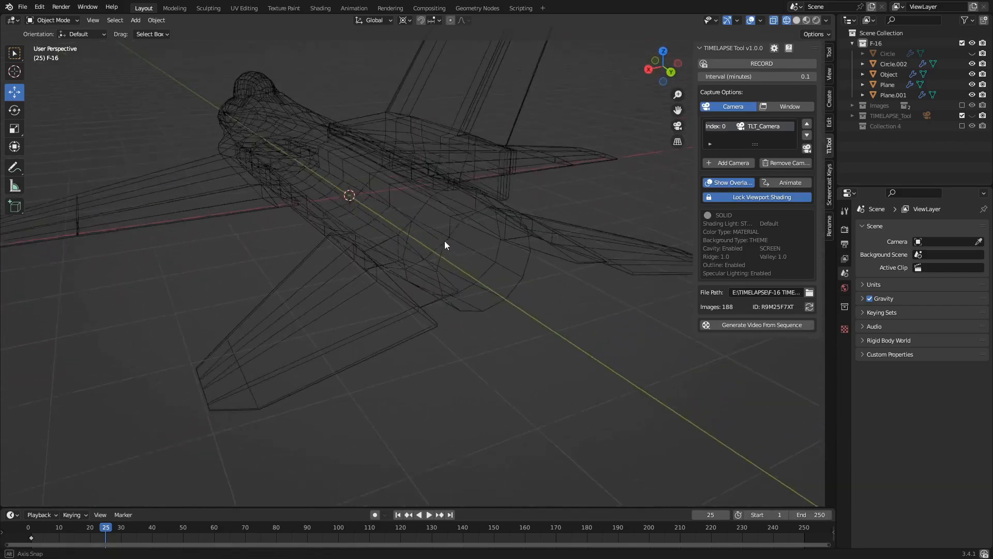
drag(445, 247, 410, 292)
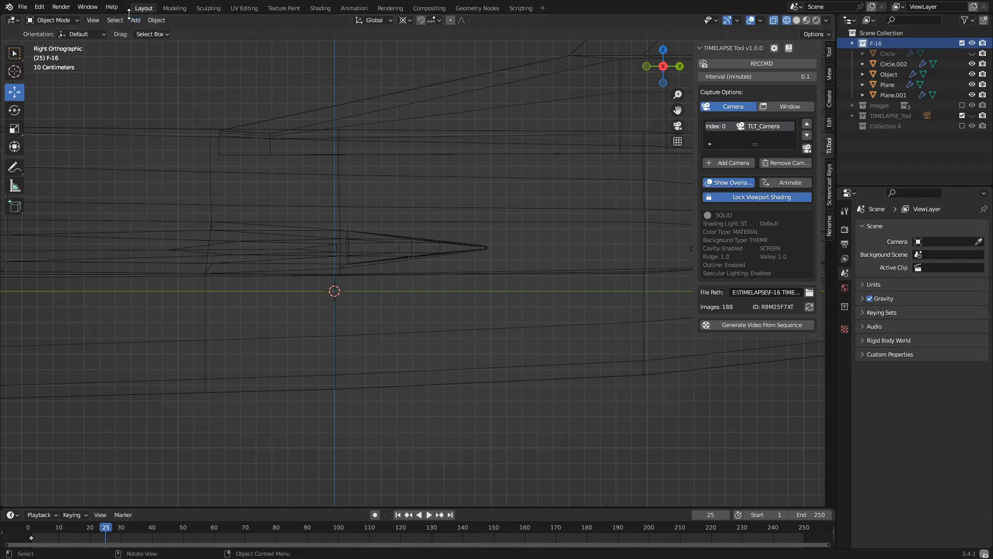
- Add a mesh circle, rotate it 90° on X and fit it at the tail as the nozzle ring
click(136, 20)
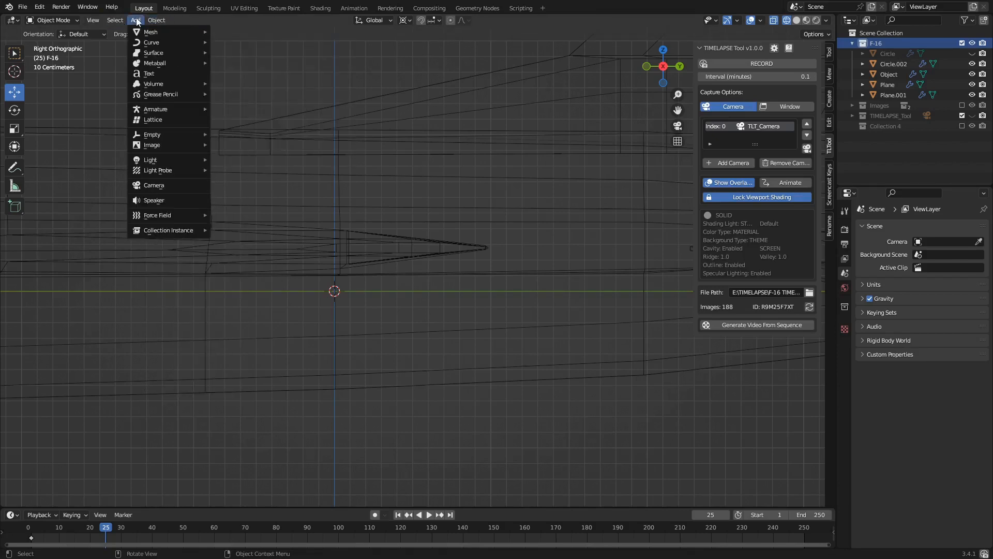
click(150, 32)
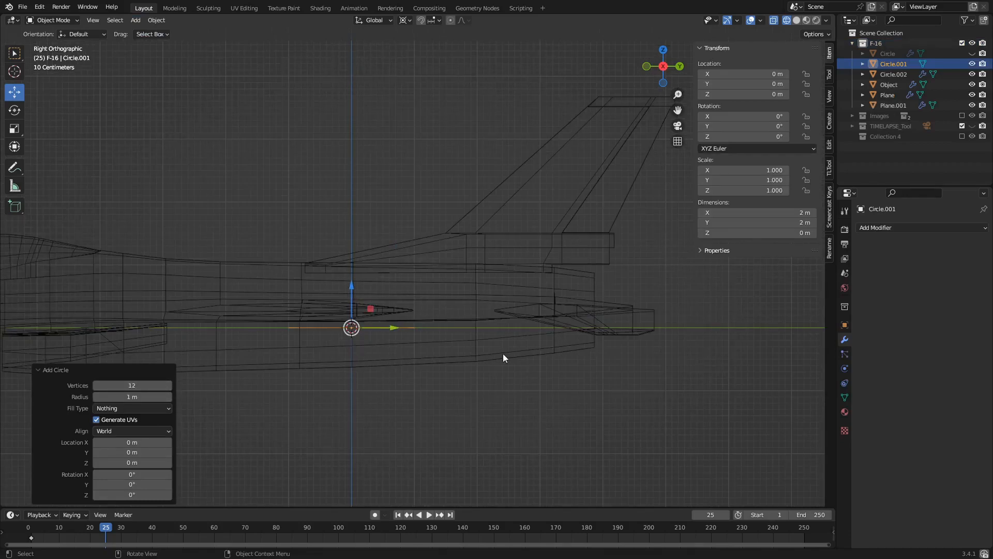
mouse_move(485, 343)
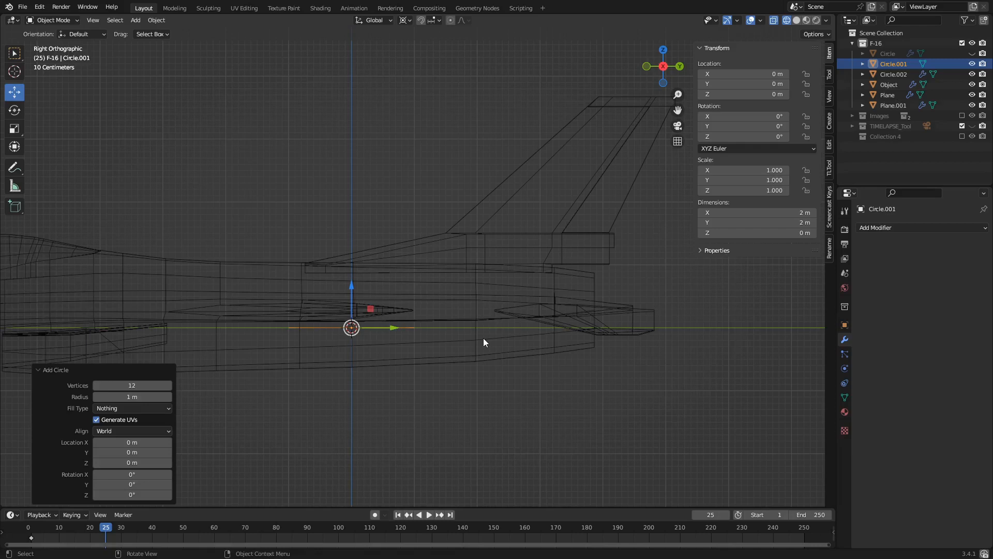
key(r)
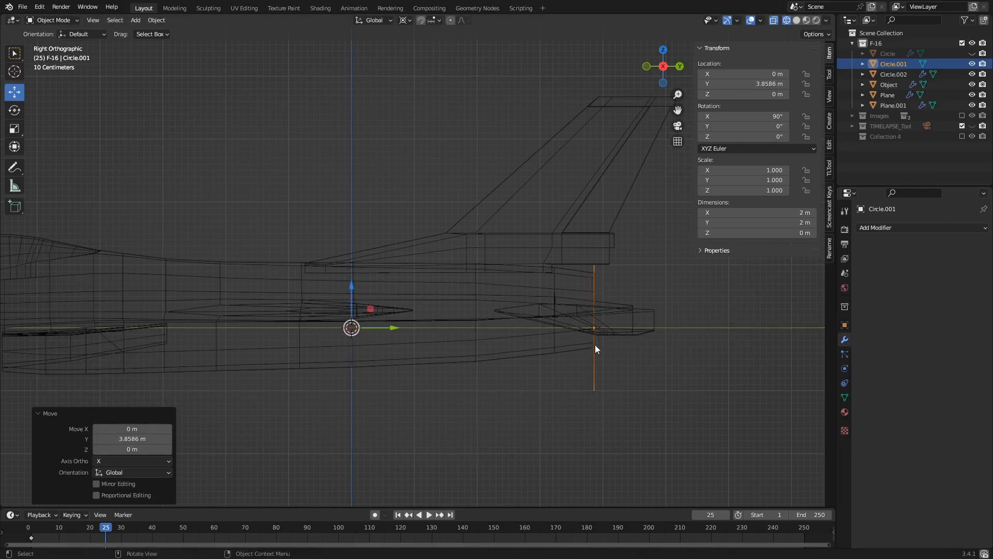
click(404, 21)
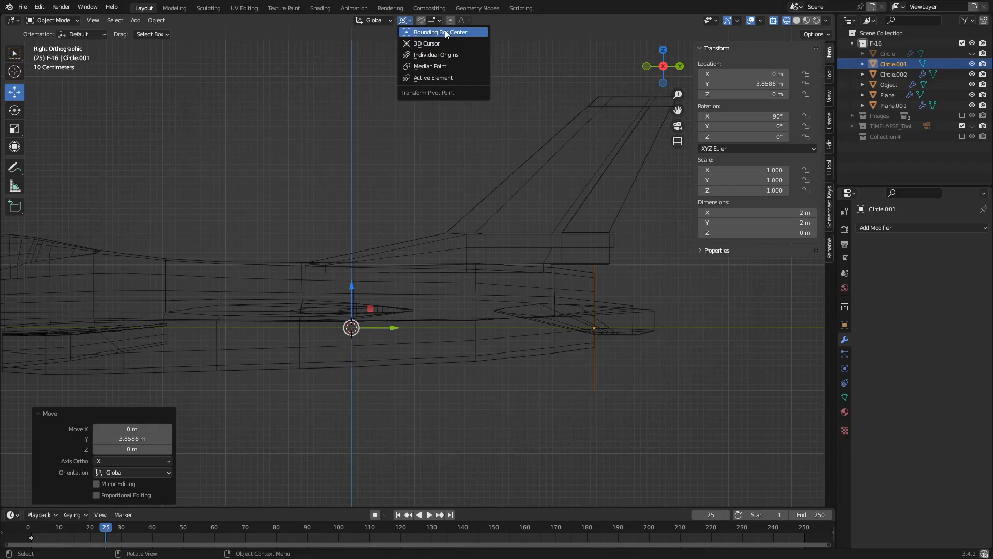
mouse_move(430, 66)
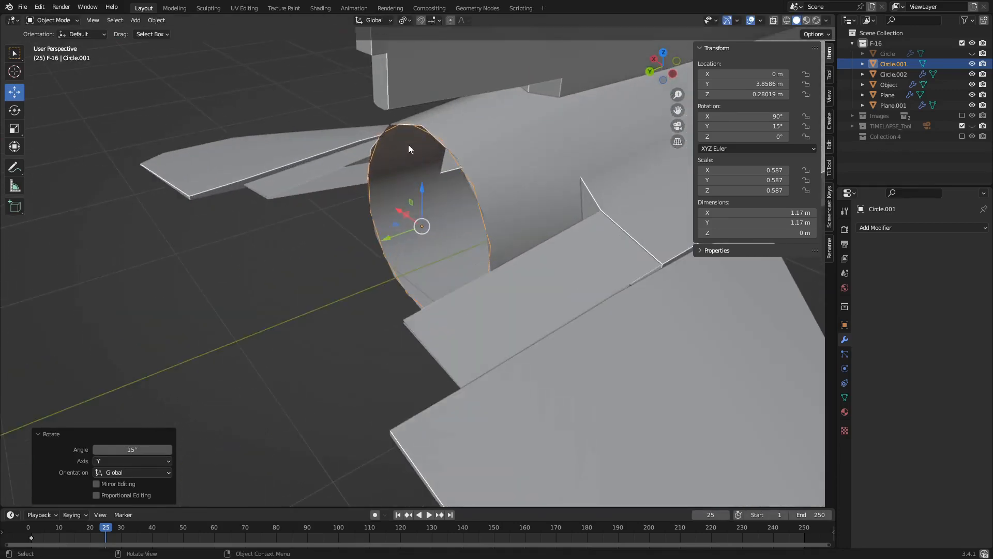
- In Edit Mode, slide an edge and move corner vertices to shape a narrow nozzle flap
click(52, 20)
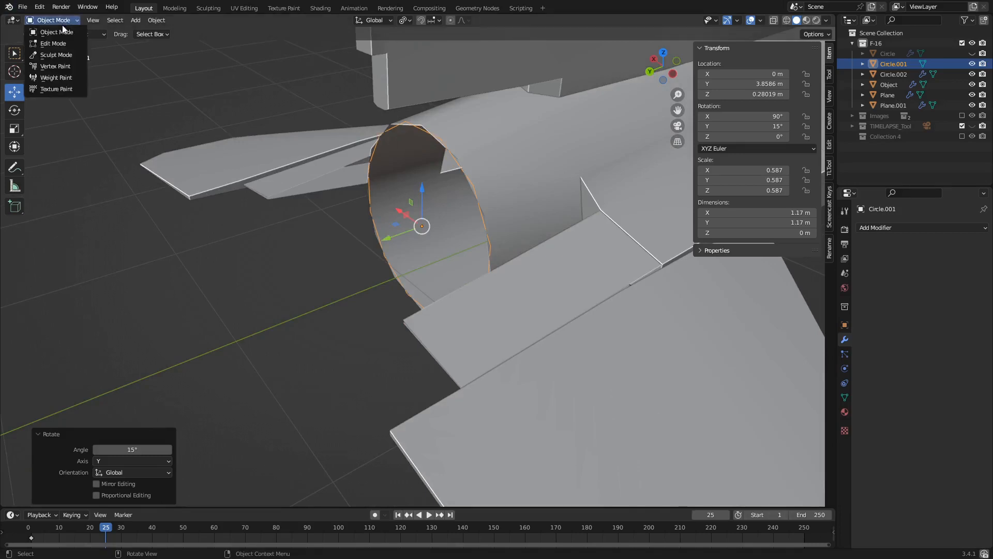
click(53, 43)
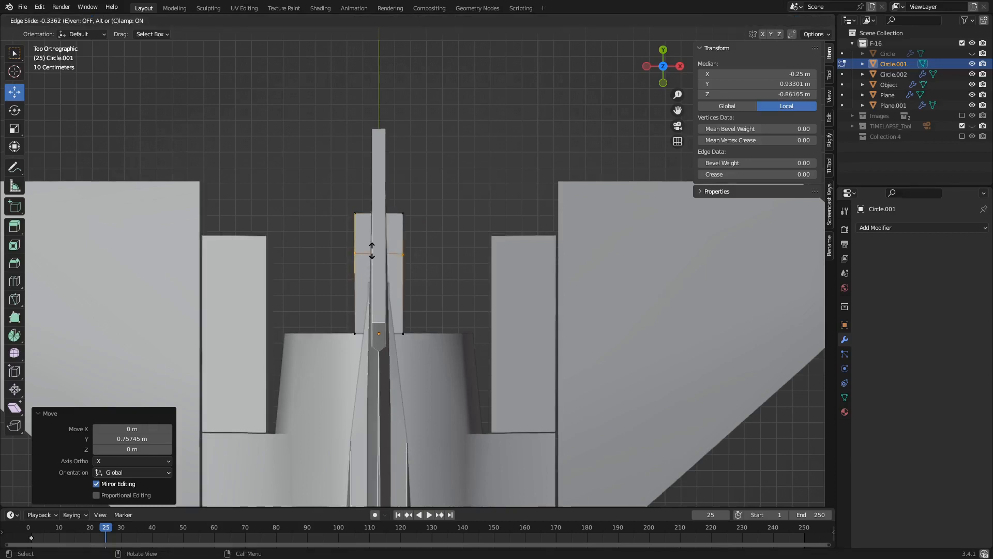
drag(371, 251, 399, 247)
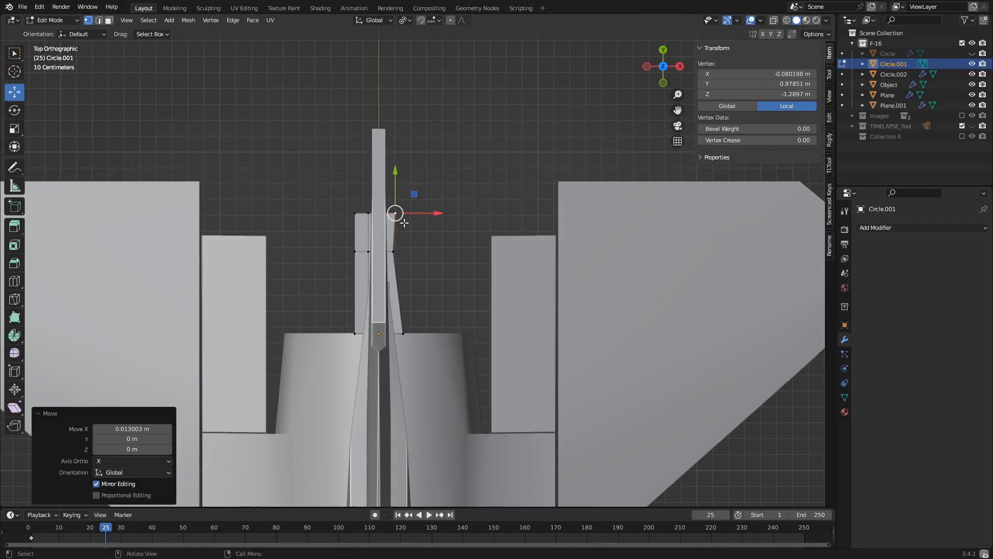
drag(395, 213, 355, 212)
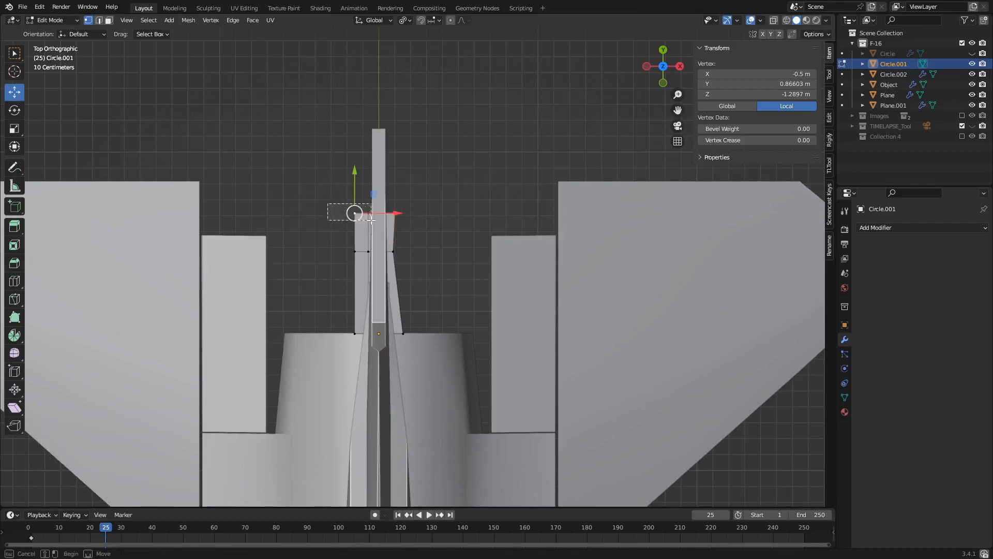
drag(355, 219, 364, 212)
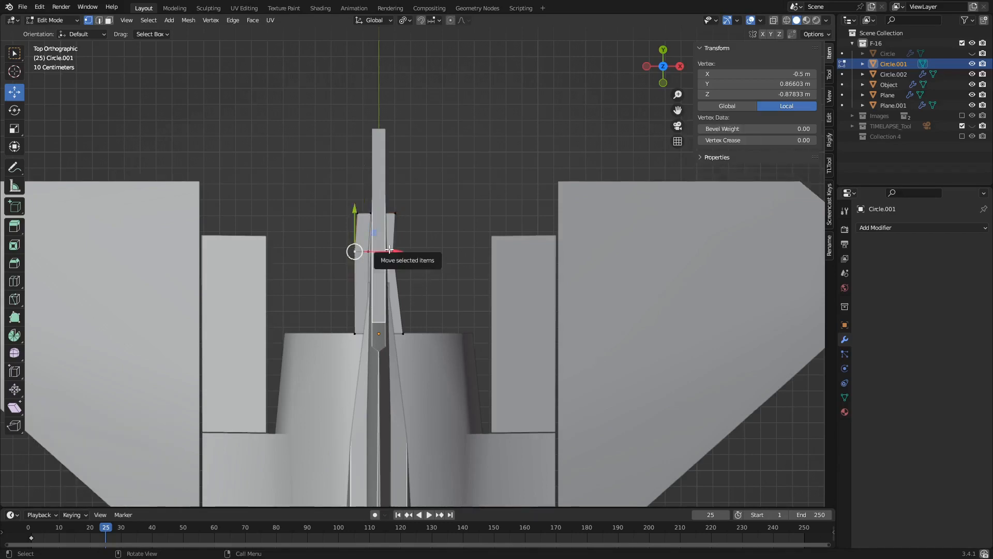
mouse_move(370, 210)
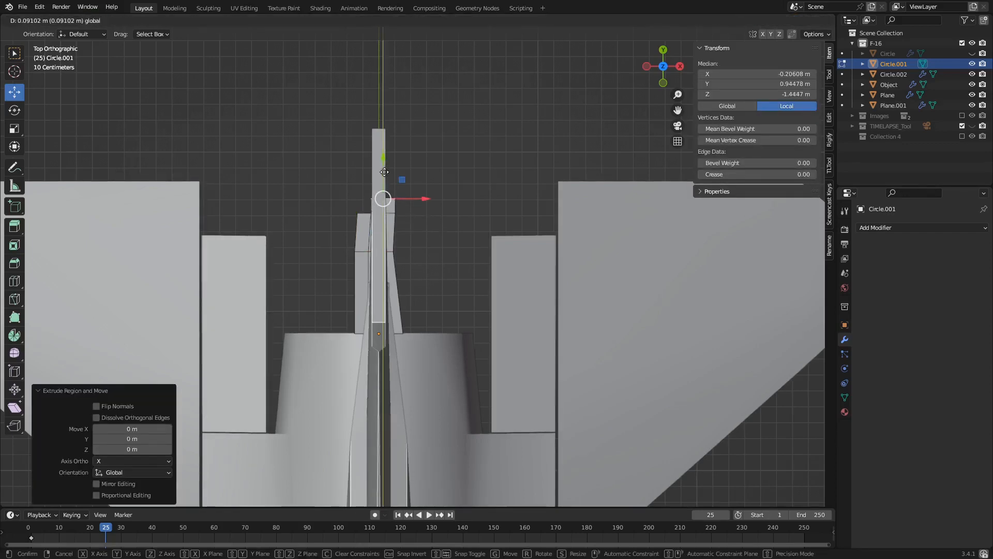
mouse_move(385, 170)
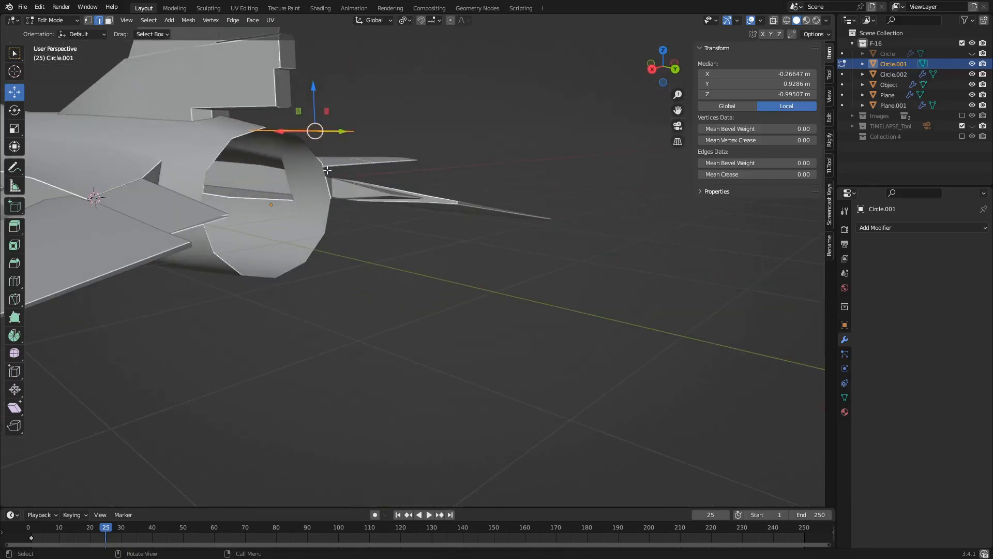
- Snap the 3D cursor to the selected flap and return to Object Mode to view it from behind
key(shift+s)
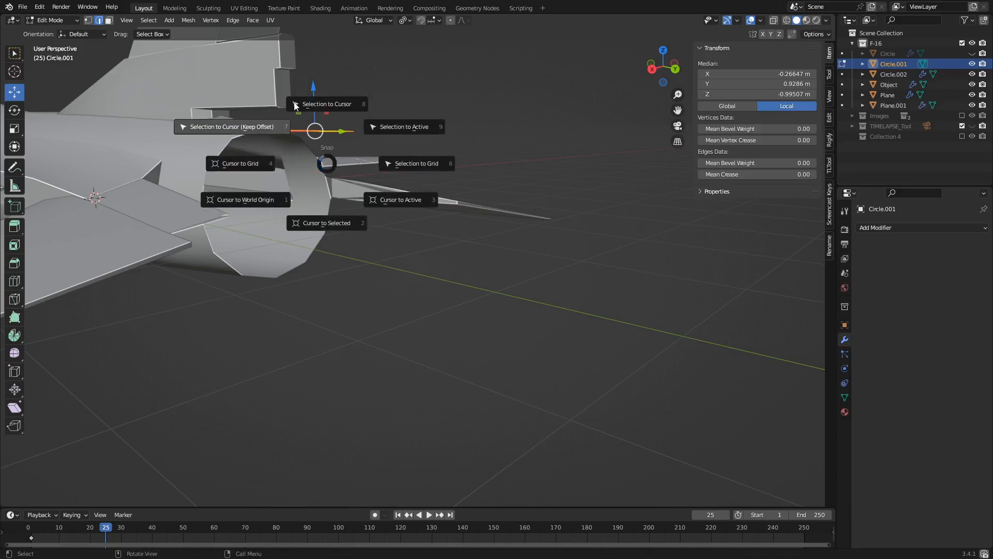
mouse_move(326, 222)
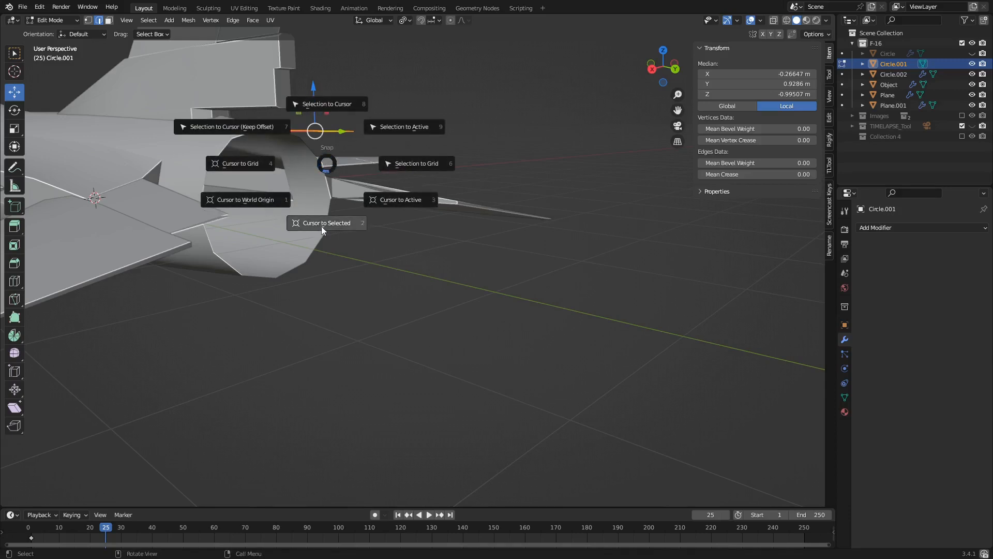
click(326, 222)
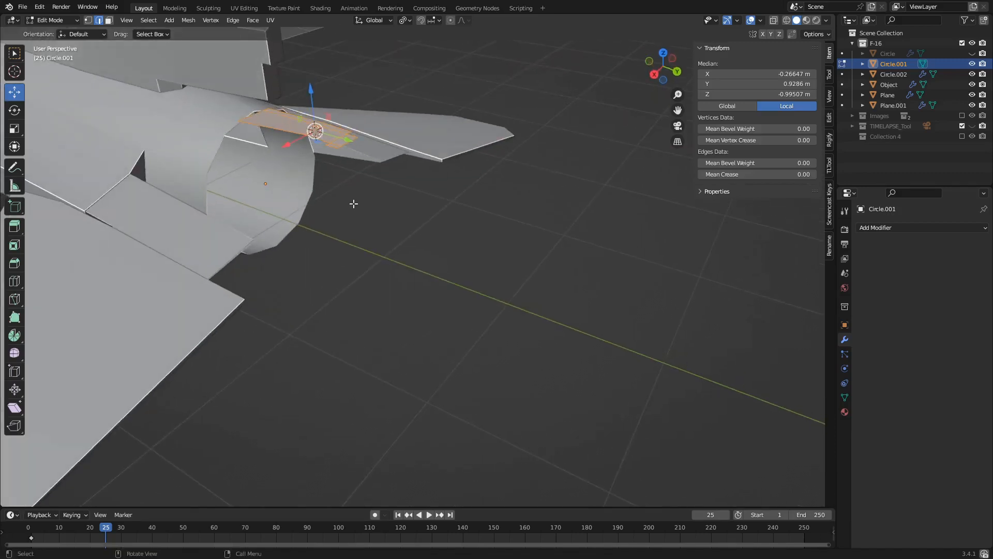
key(Tab)
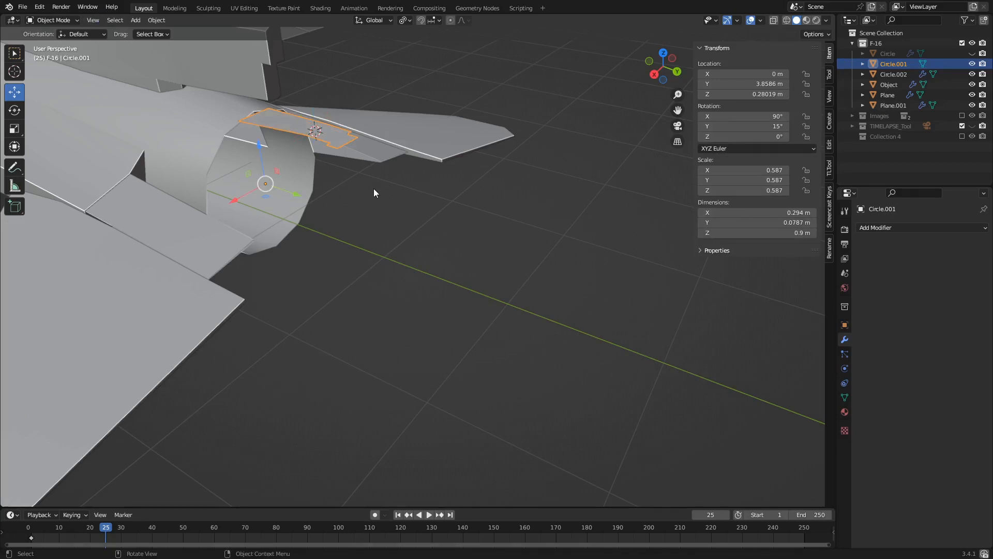
key(shift+s)
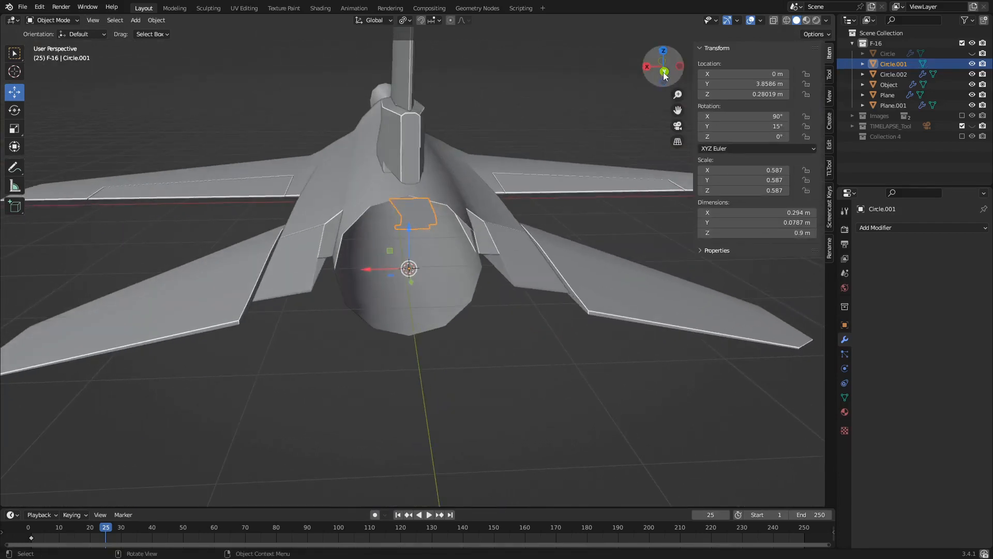
mouse_move(663, 72)
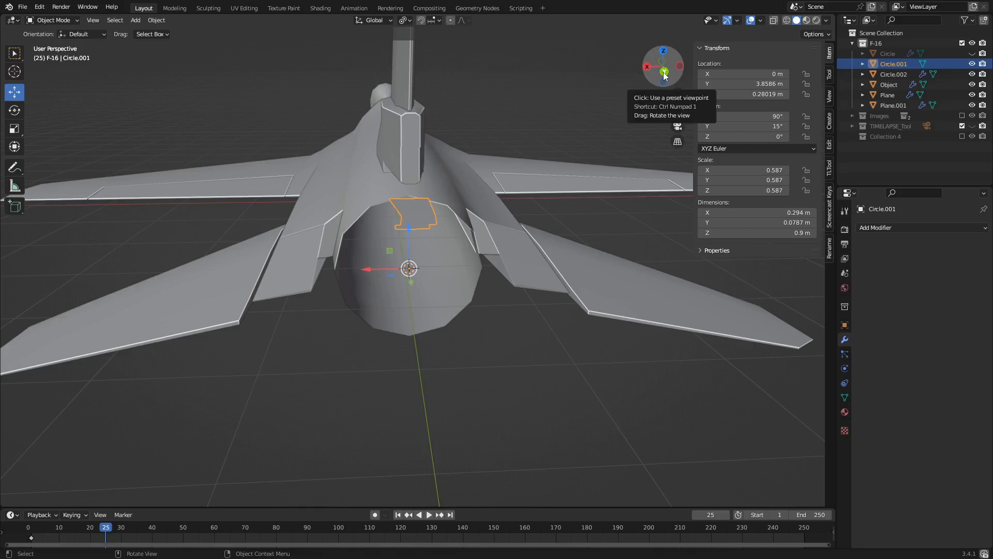
mouse_move(460, 278)
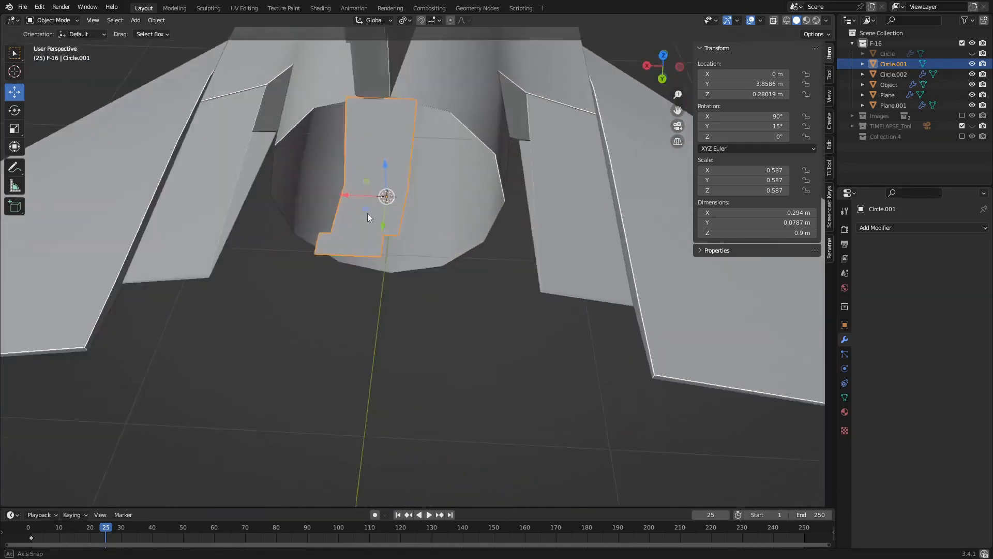
- Duplicate the flap with Shift+D and rotate copies around the nozzle's Y axis
key(Tab)
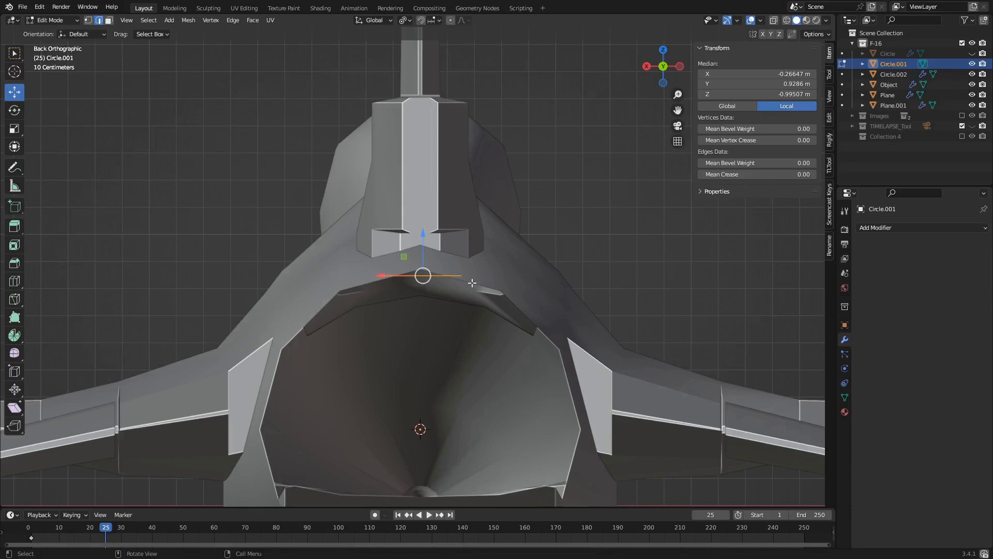
key(shift+d)
text(30)
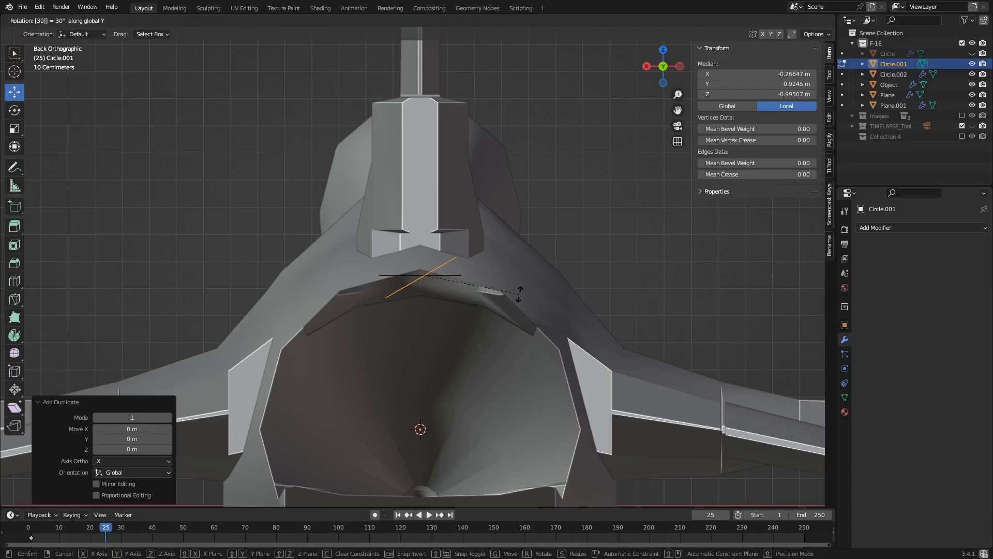
click(403, 20)
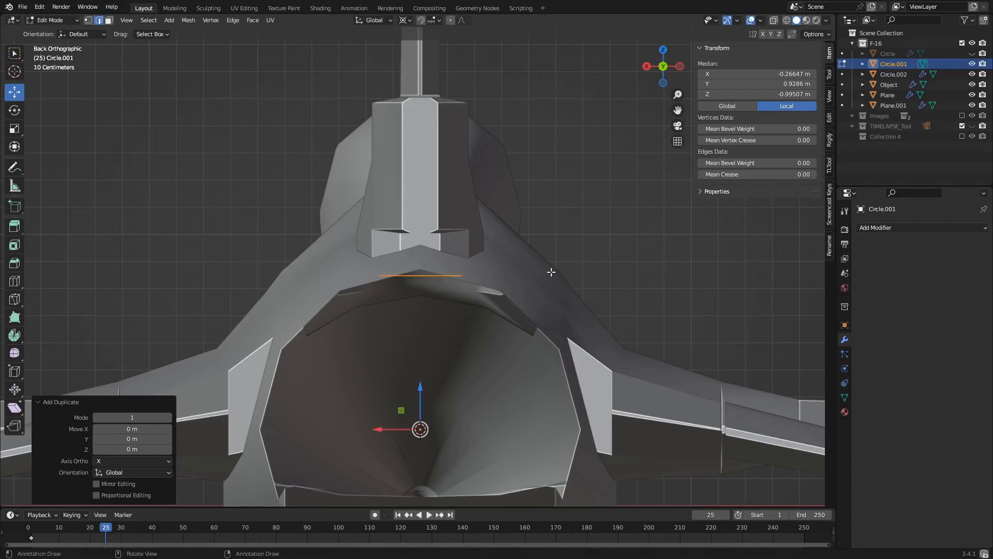
key(r)
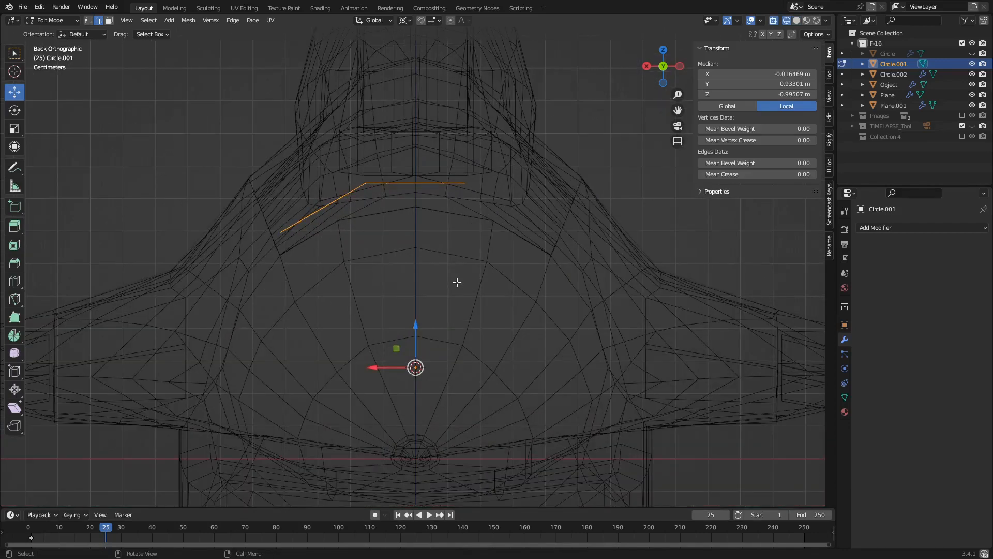
key(r)
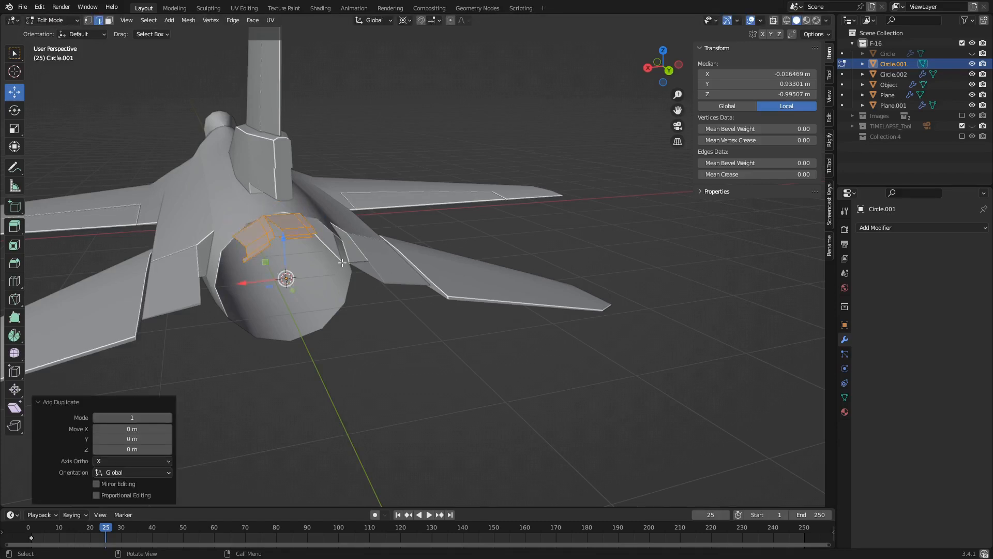
key(r)
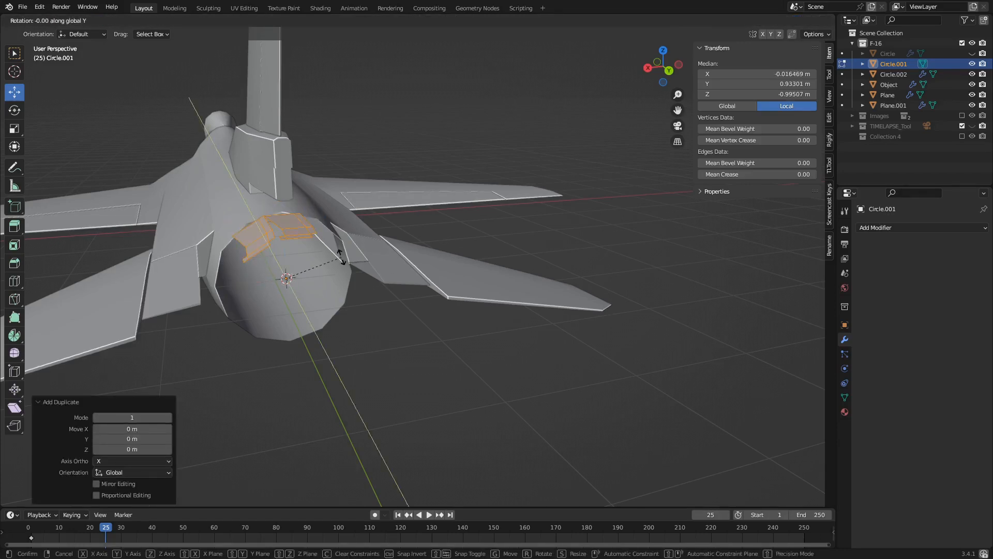
- Repeat duplicating and rotating until the flaps encircle the nozzle, then check the ring
key(Tab)
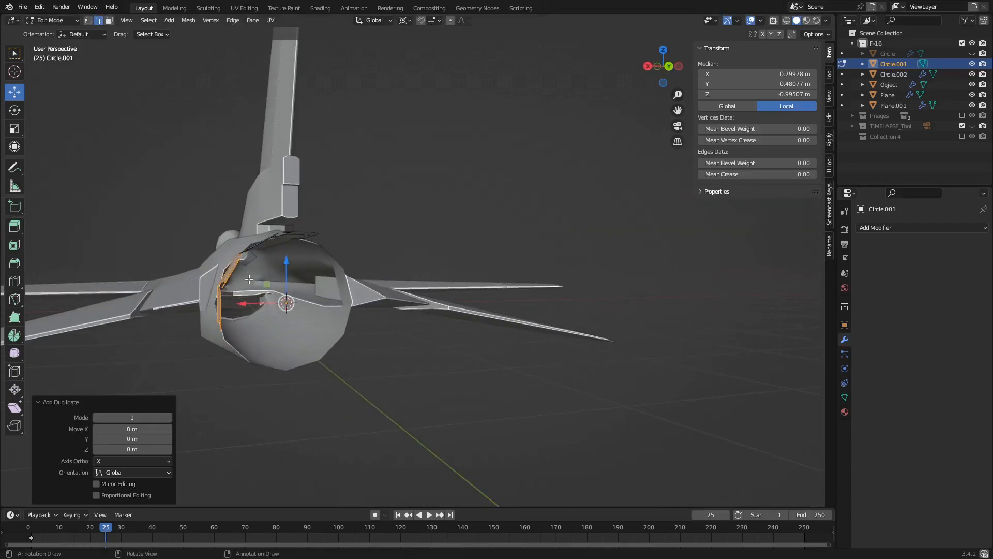
key(r)
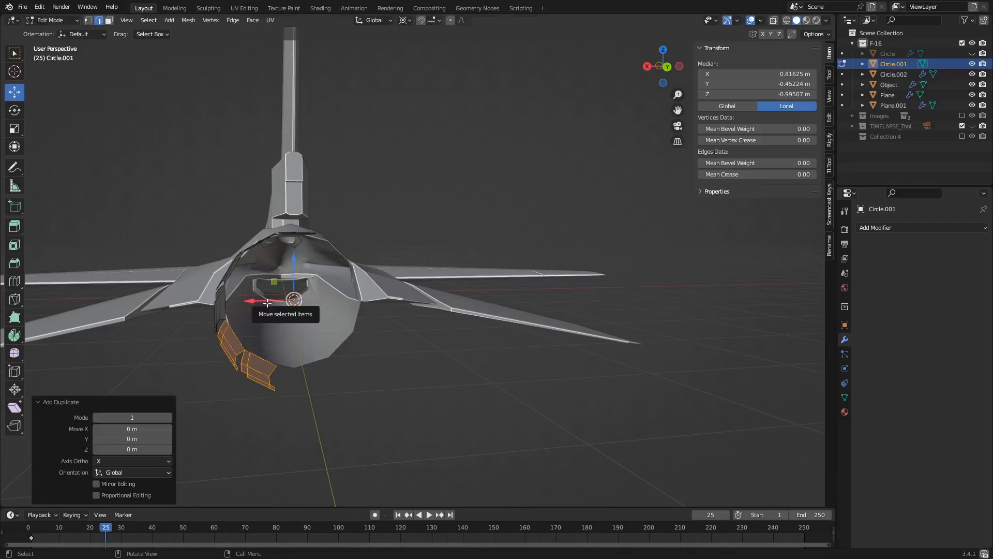
key(r)
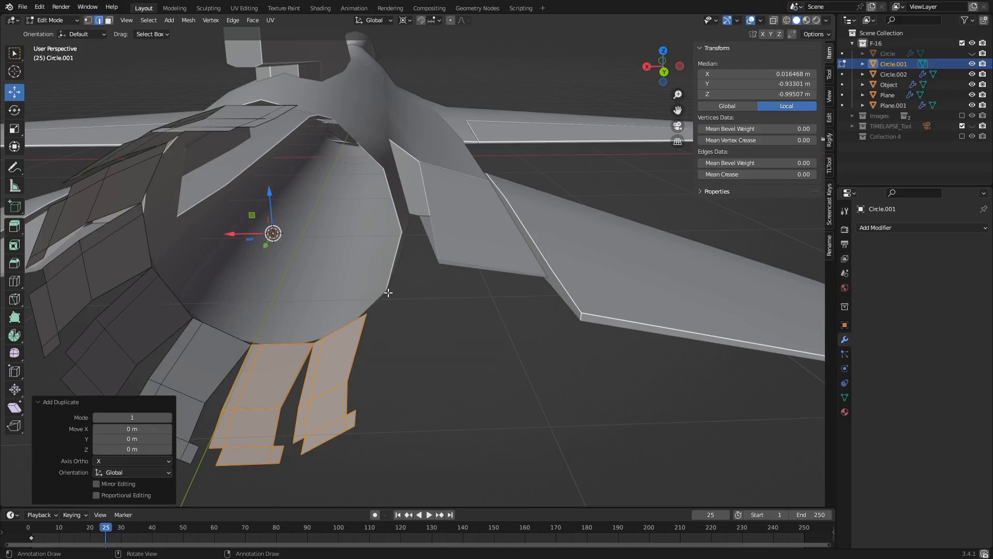
key(r)
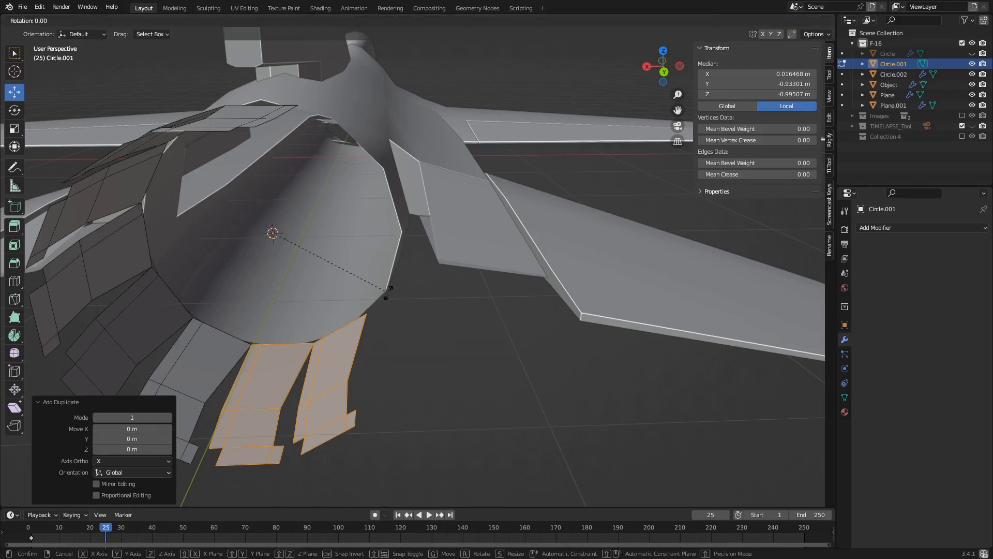
key(r)
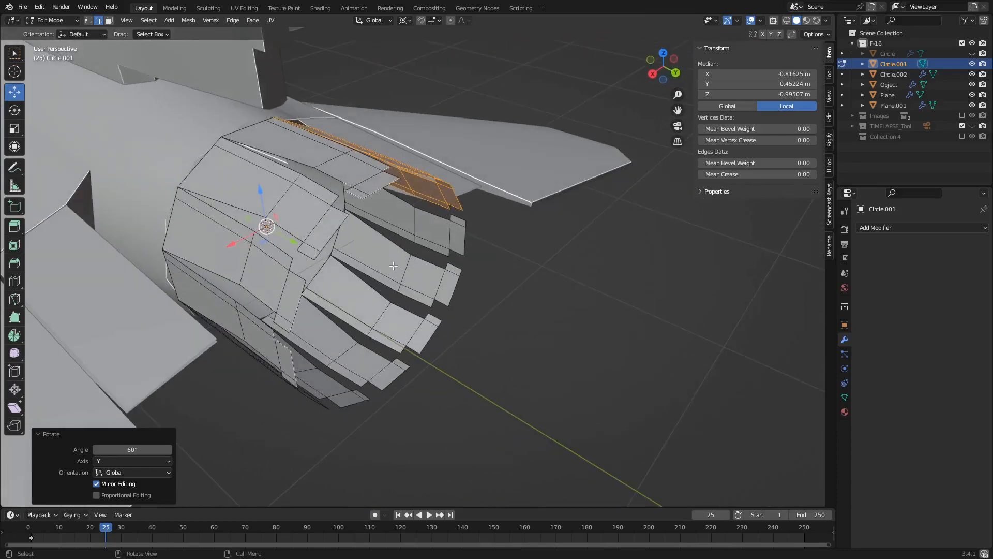
drag(393, 266, 342, 250)
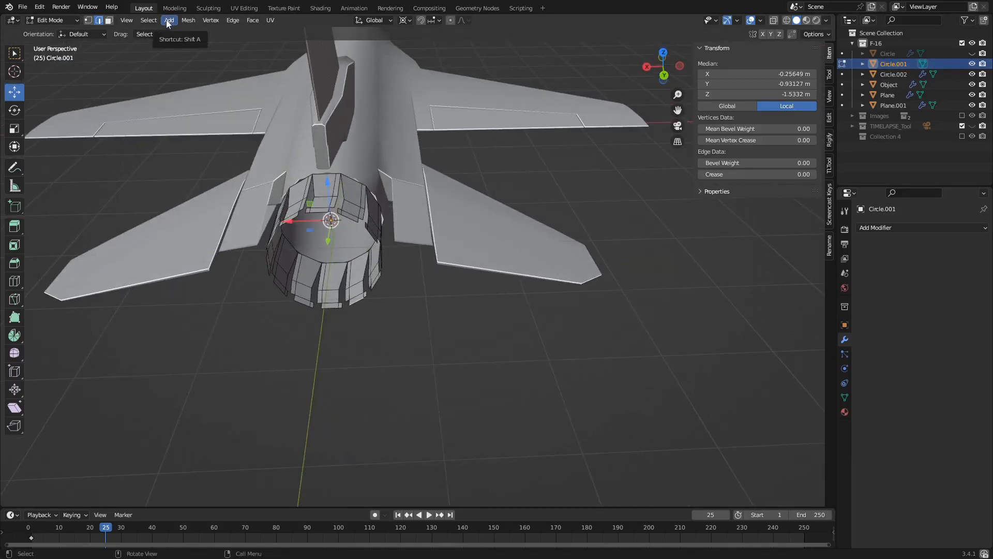
- Add a 12-vertex circle, rotate it 90° on X and scale it to 0.8 inside the nozzle
click(169, 20)
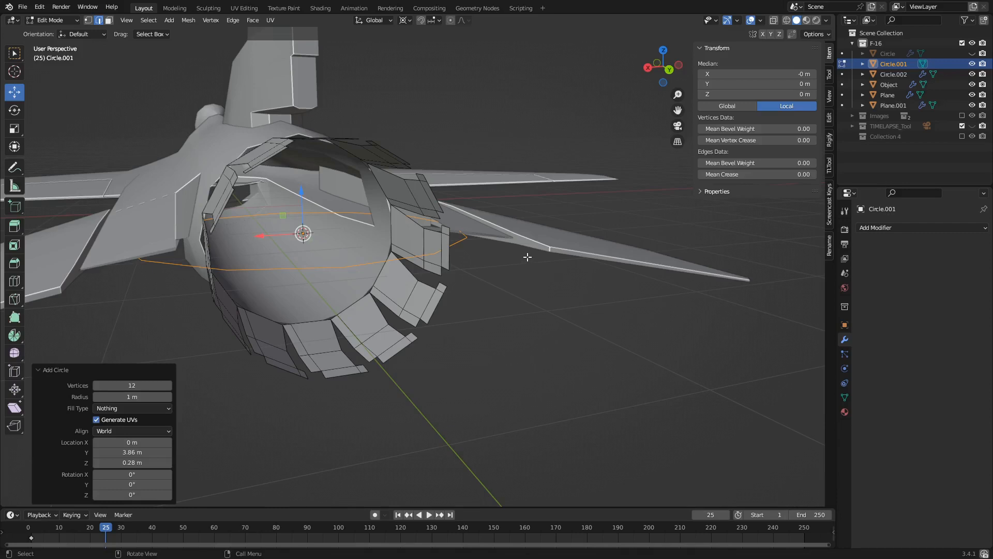
key(r)
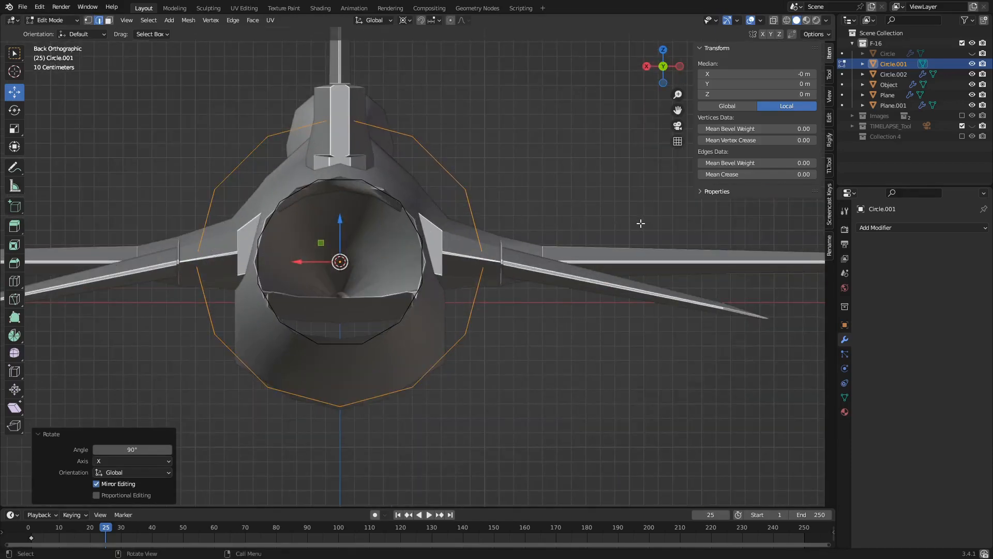
key(s)
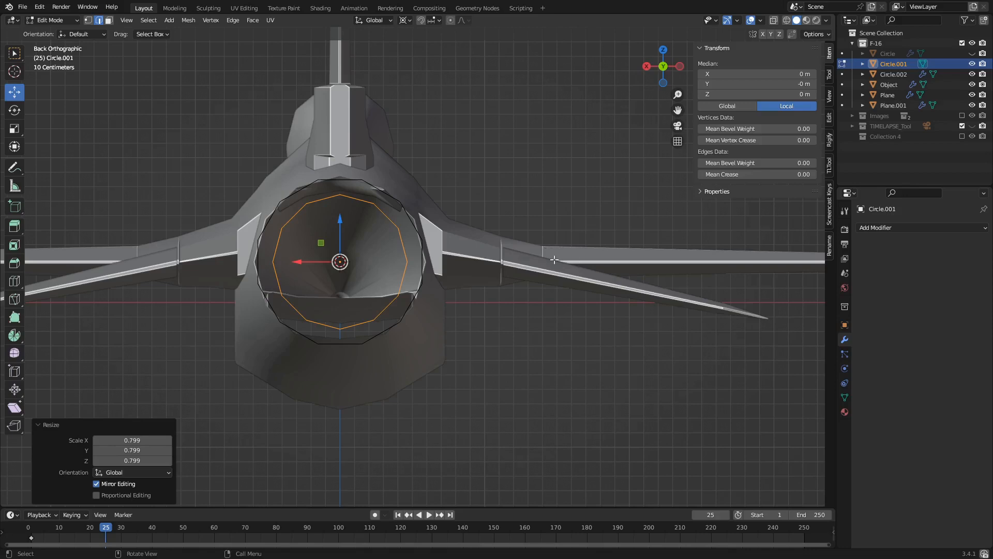
mouse_move(531, 259)
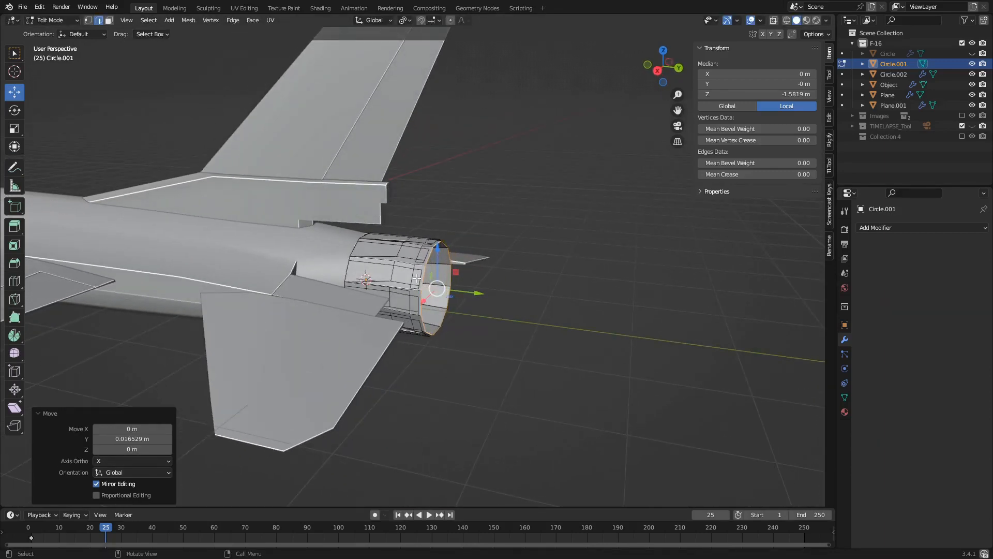
key(Tab)
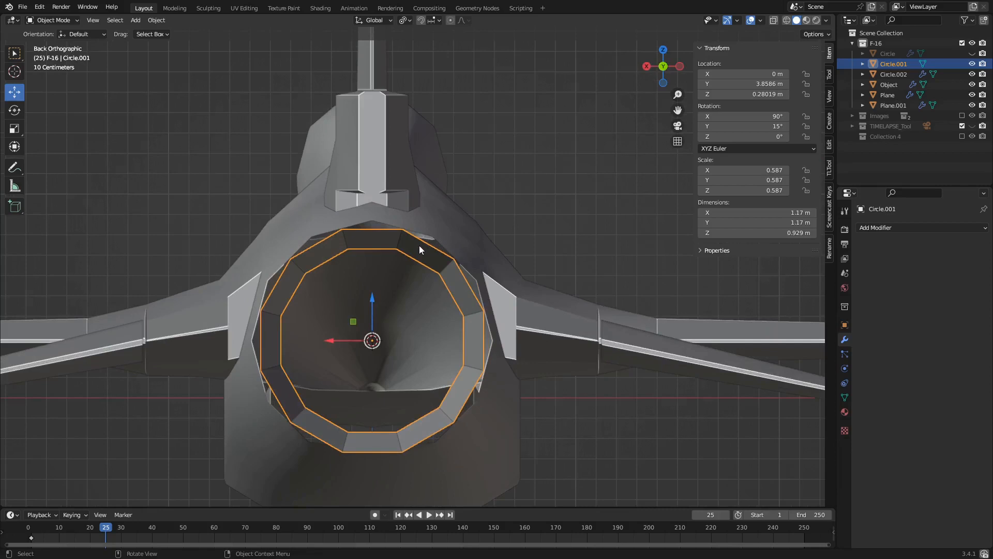
- Move and rotate the ring to line up with the flaps, then inspect the nozzle end
key(g)
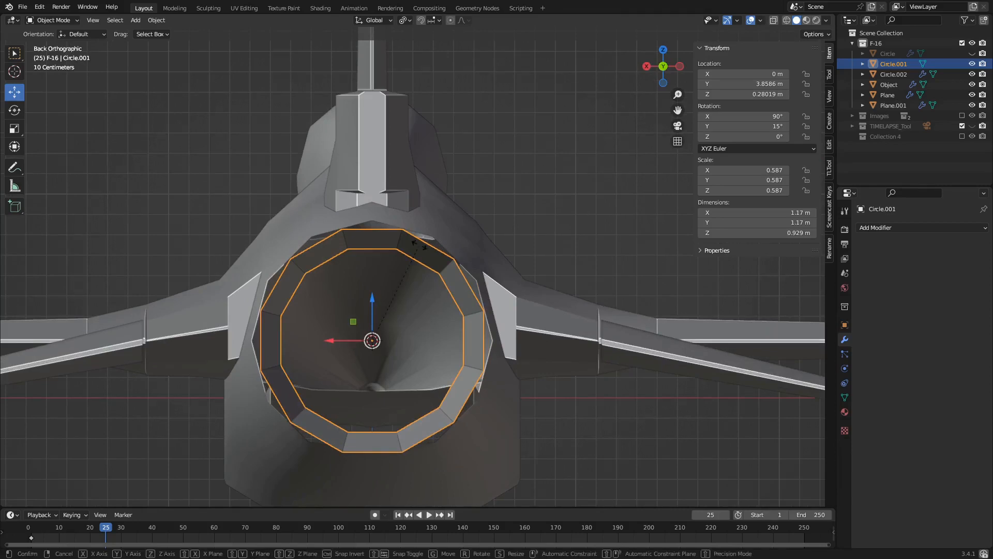
key(r)
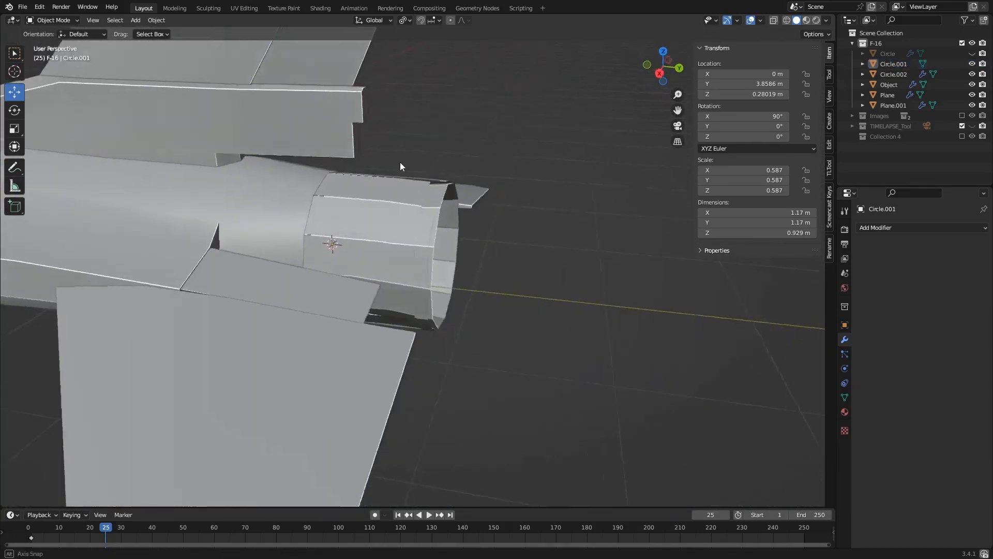
drag(401, 167, 375, 228)
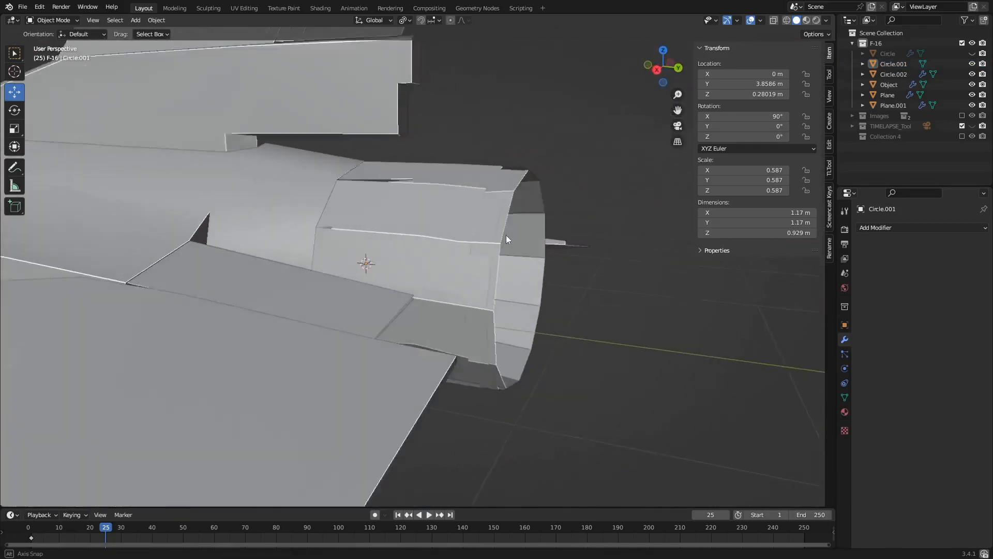
drag(507, 241, 501, 266)
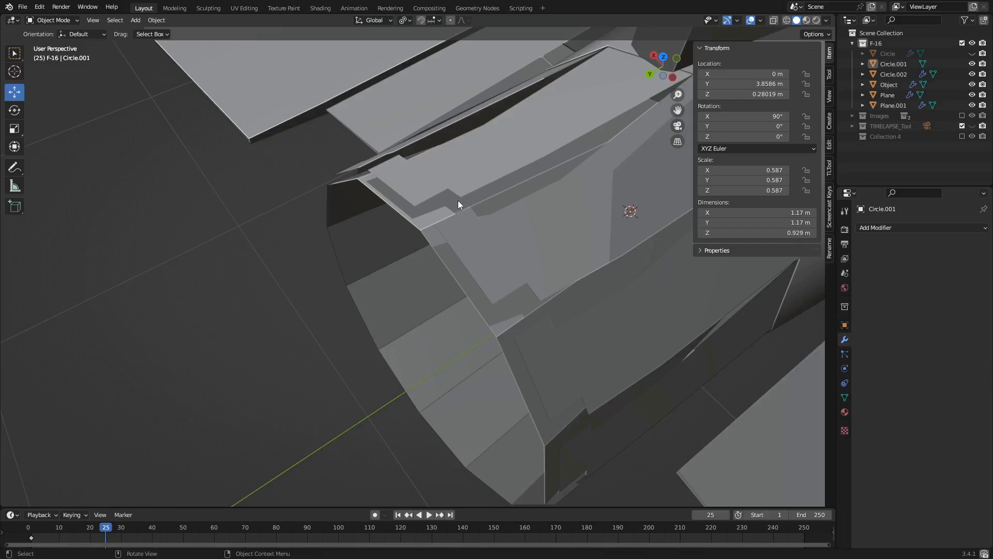
drag(459, 205, 552, 305)
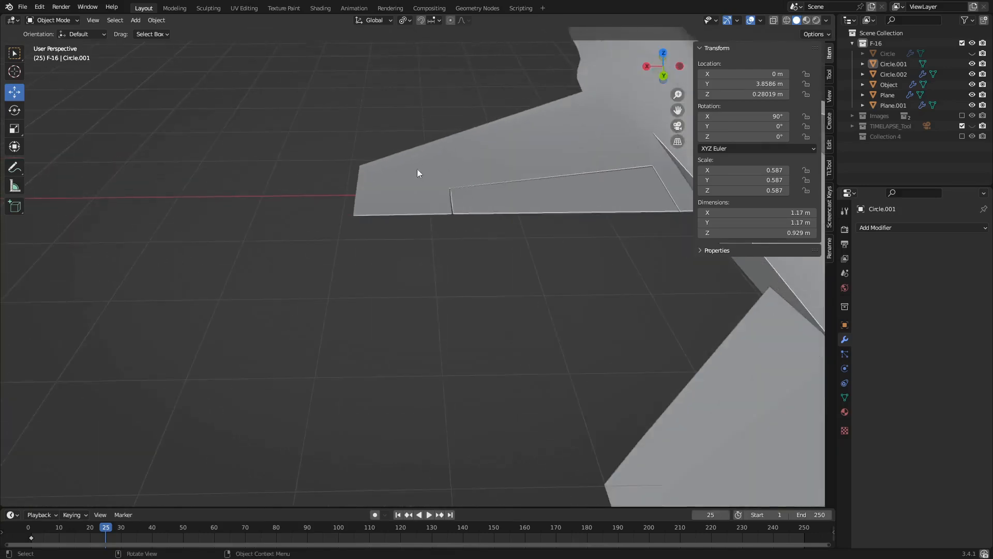
- Extrude a small wingtip face on the fuselage and stretch it into a missile rail
click(888, 84)
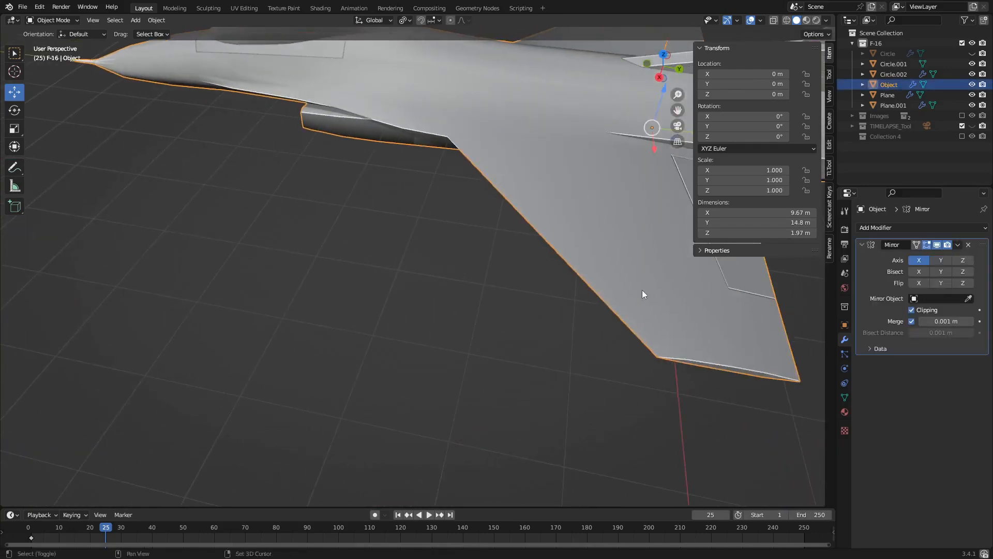
key(Tab)
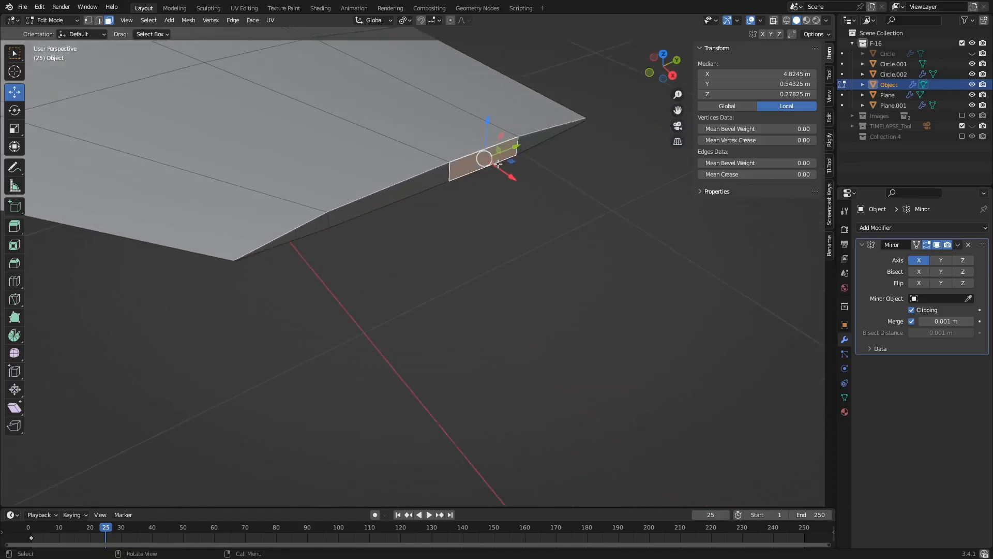
key(shift+d)
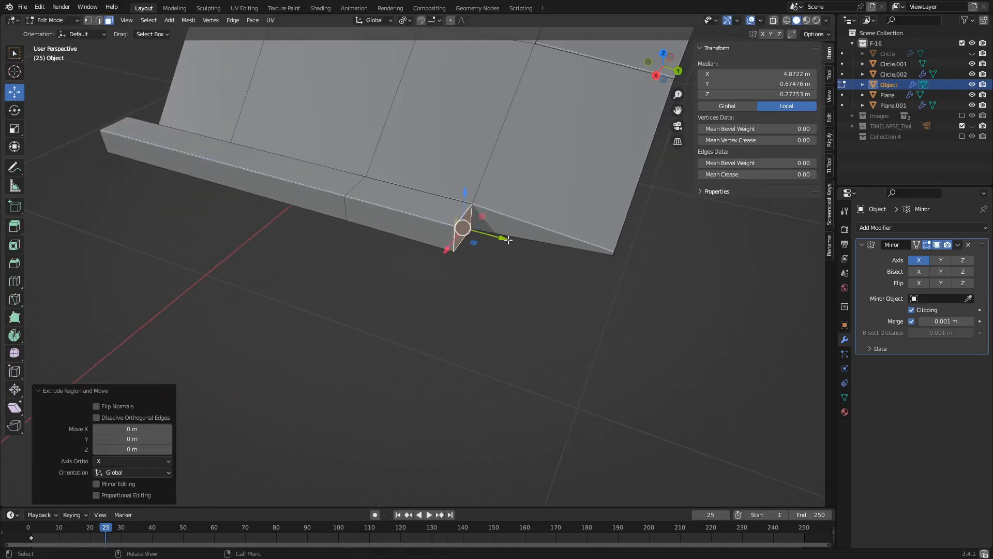
drag(463, 228, 615, 269)
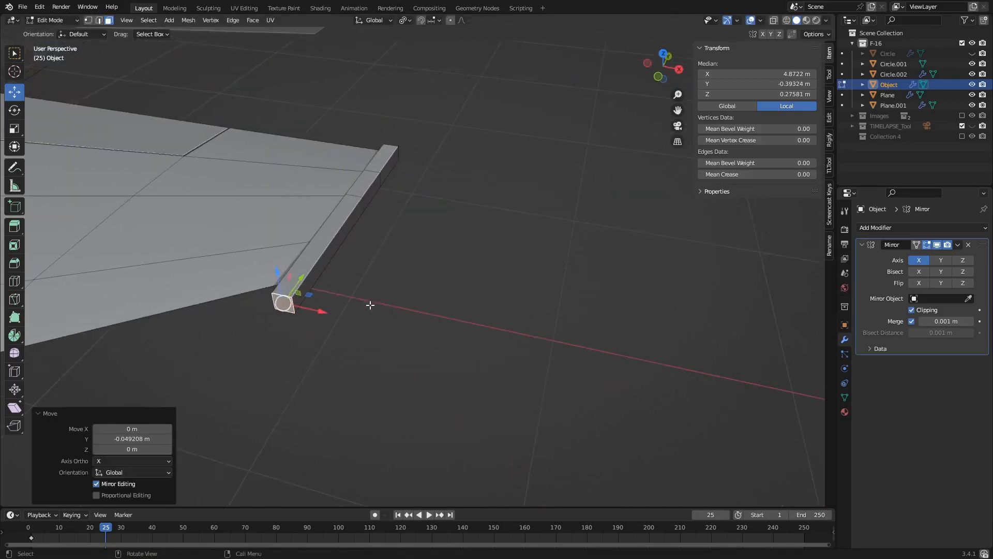
mouse_move(346, 280)
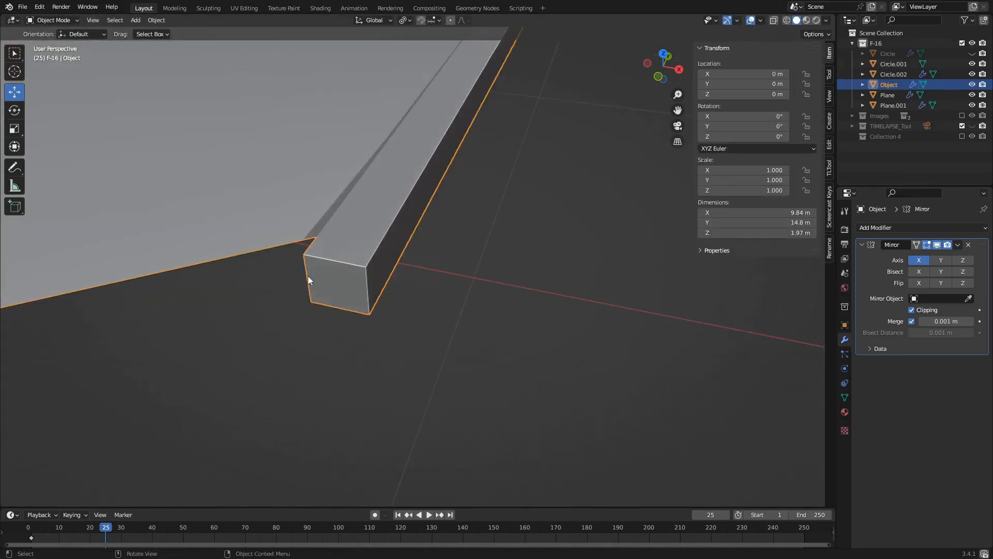
- Review the wingtip rail on the whole aircraft and finish the fuselage edits
key(Tab)
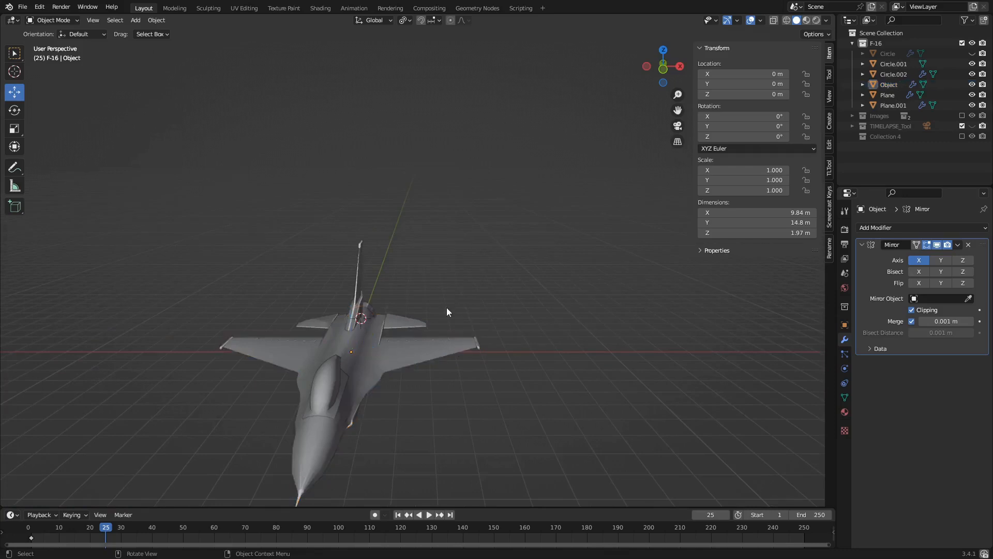
drag(447, 310, 265, 304)
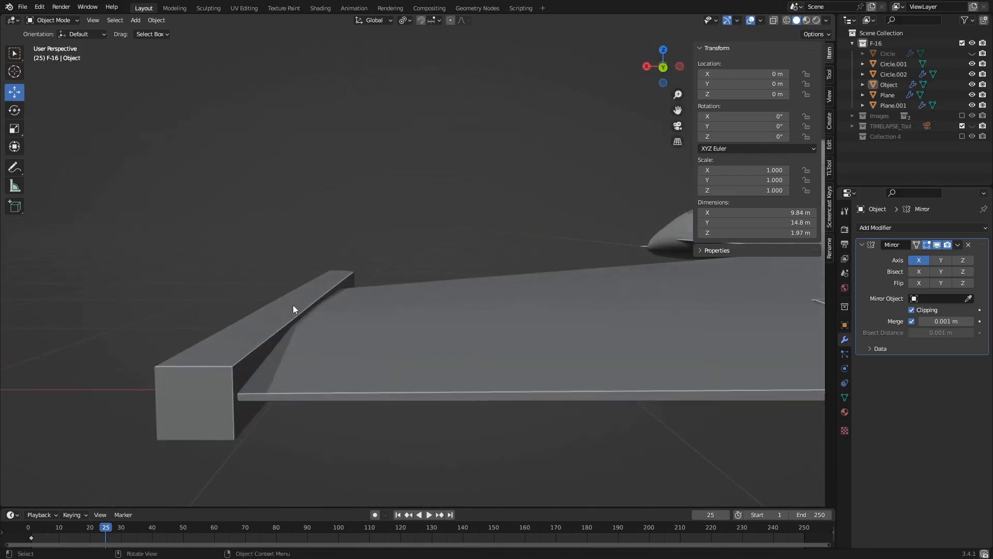
key(Tab)
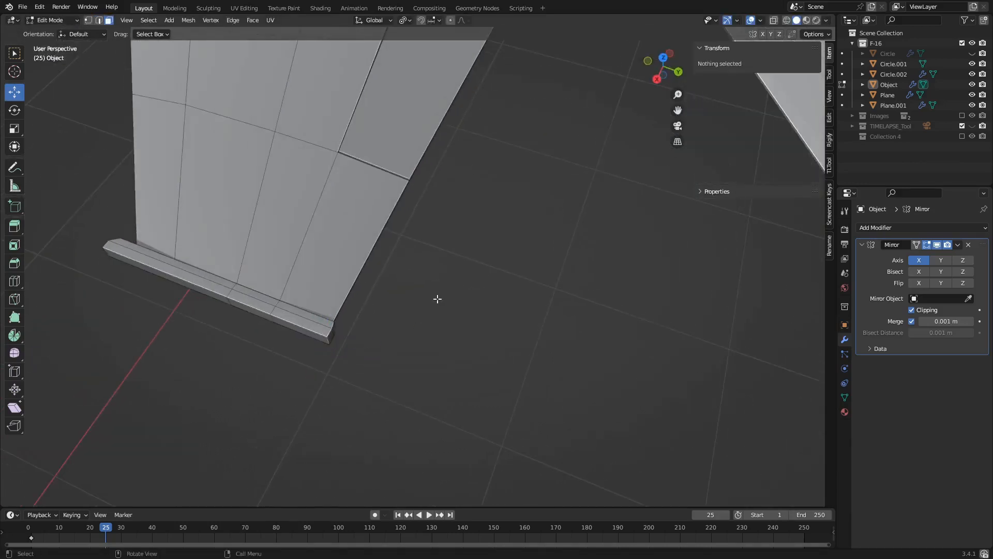
key(Tab)
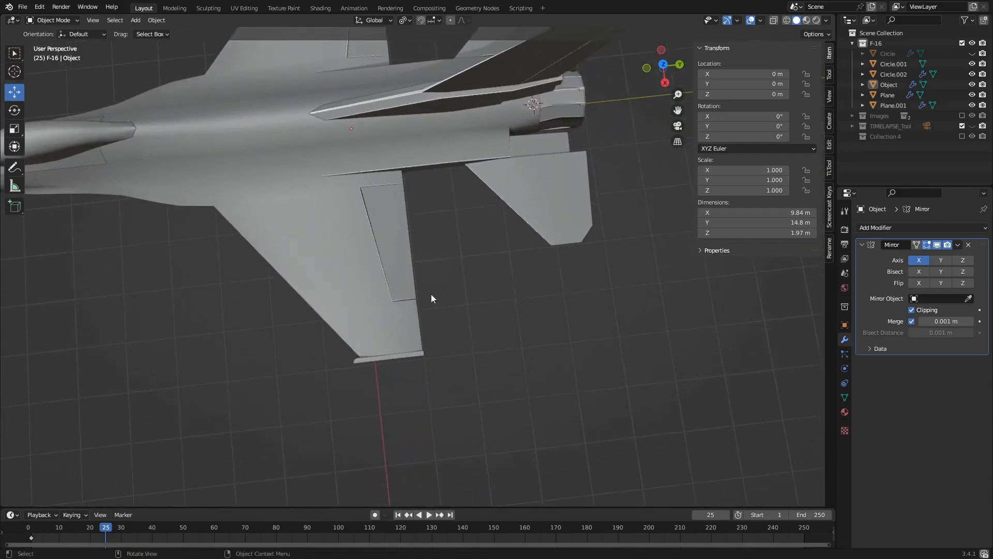
- Enter Edit Mode on the fuselage and align the underside tail view with the side blueprint
drag(430, 298, 507, 249)
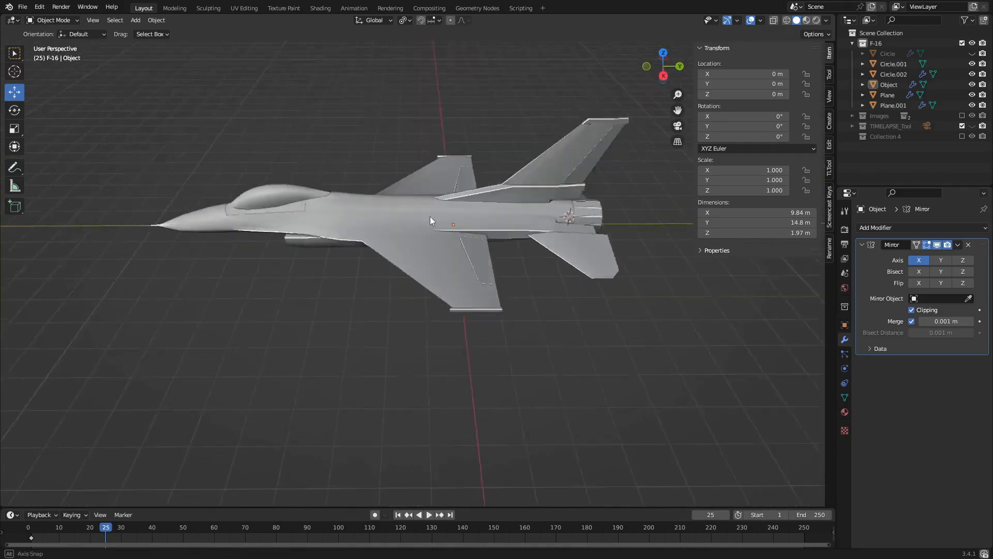
drag(430, 222, 323, 352)
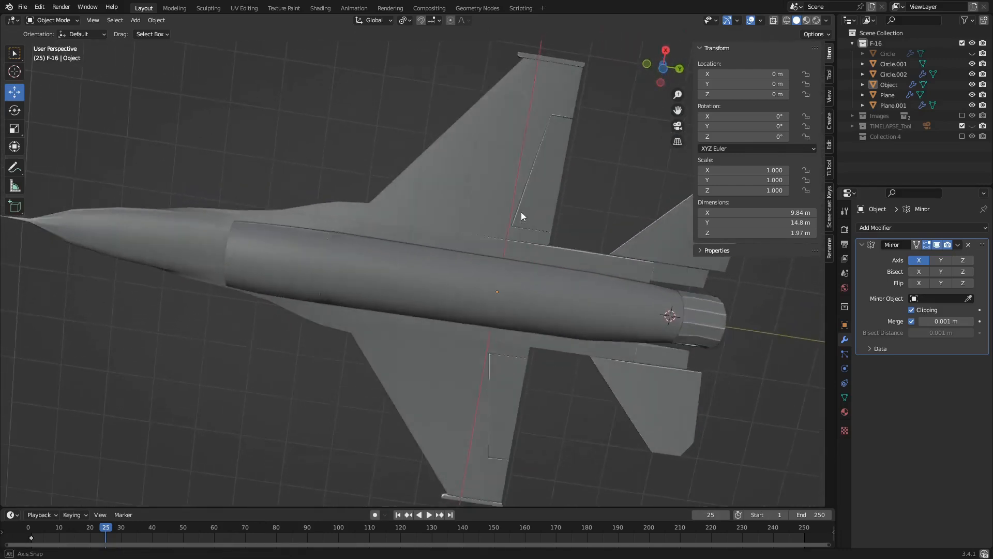
drag(522, 216, 498, 271)
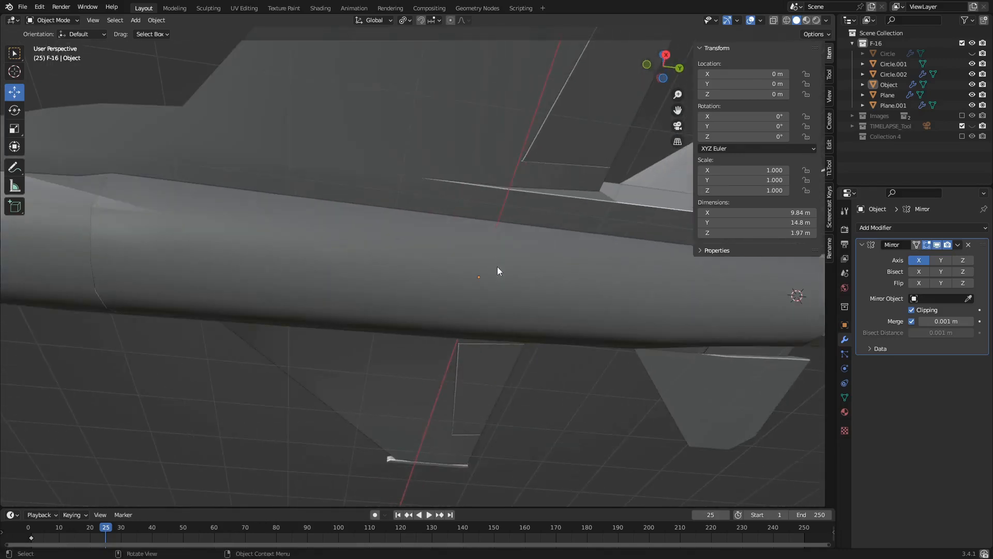
key(Tab)
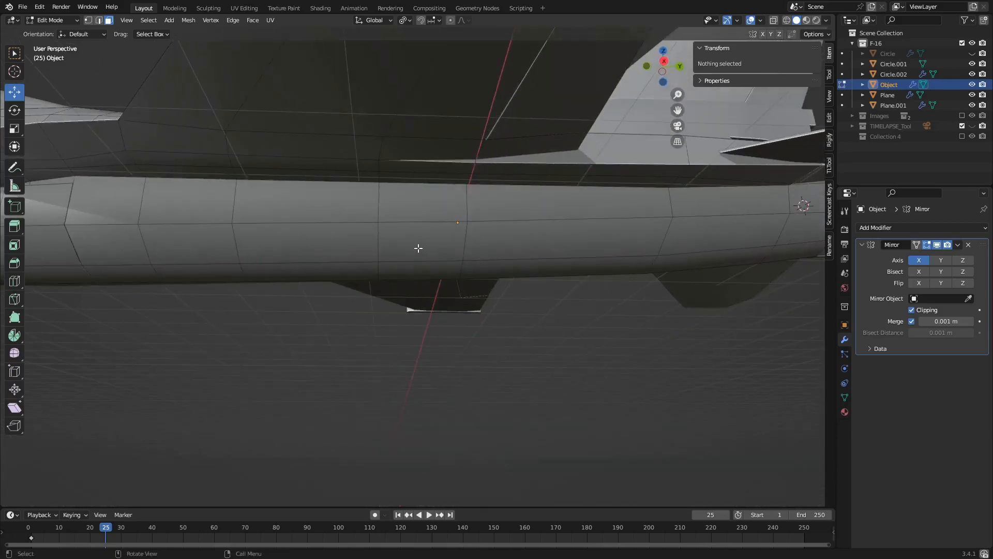
mouse_move(444, 252)
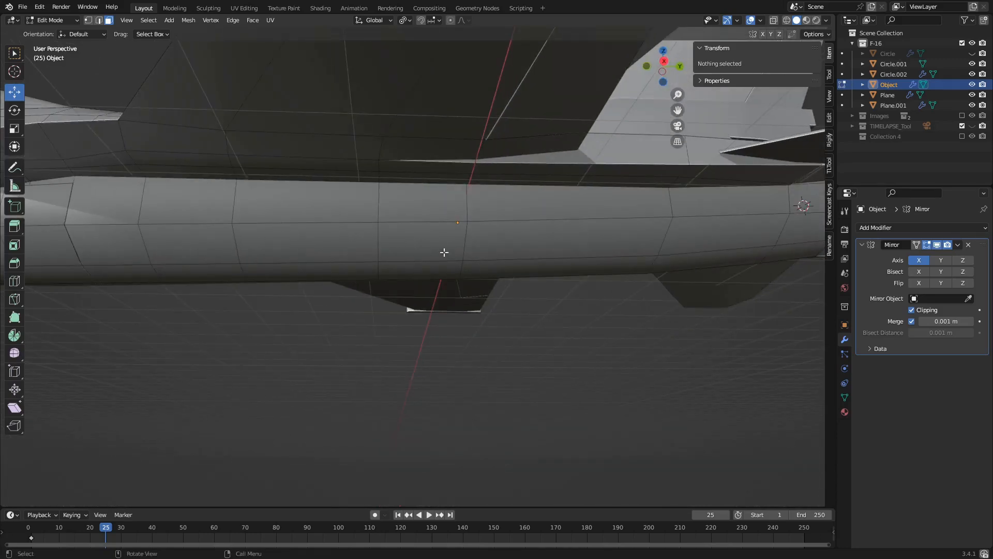
drag(443, 253, 362, 233)
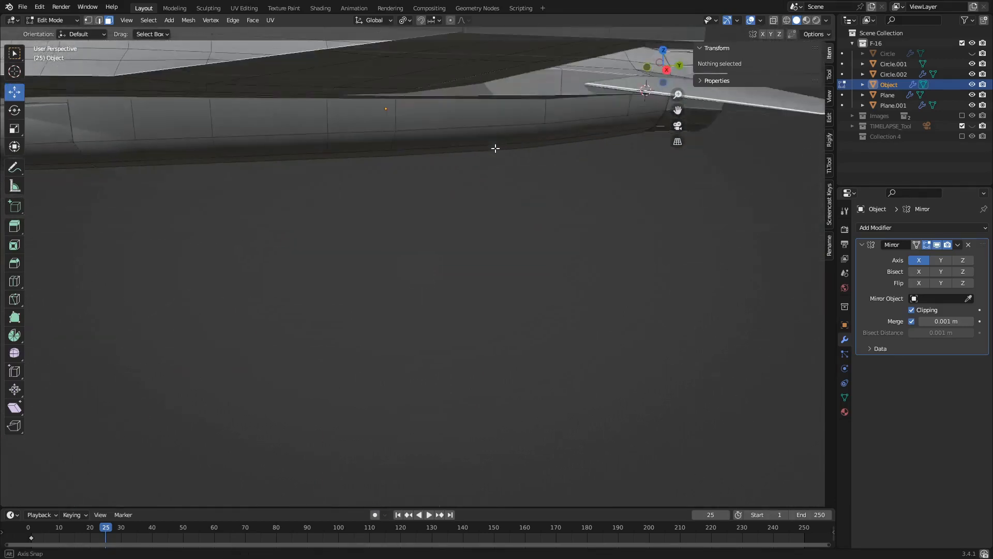
drag(495, 149, 462, 151)
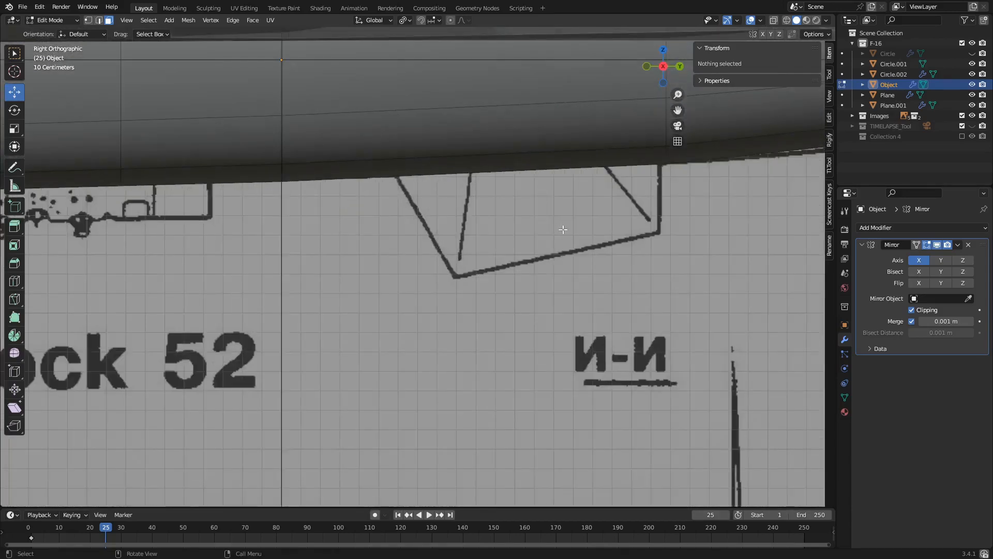
mouse_move(630, 252)
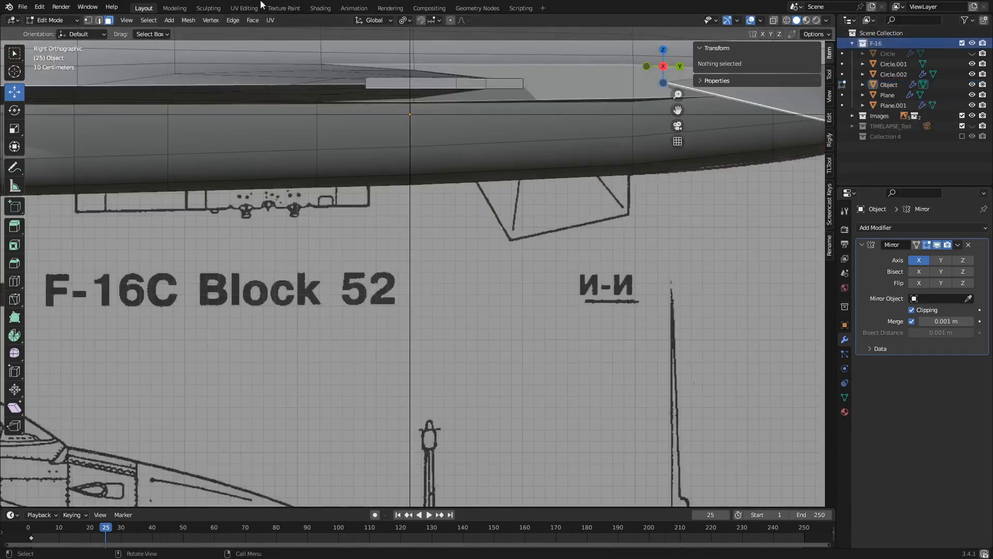
- Reset the 3D cursor to the world origin and add a plane mesh for the ventral fin
click(188, 20)
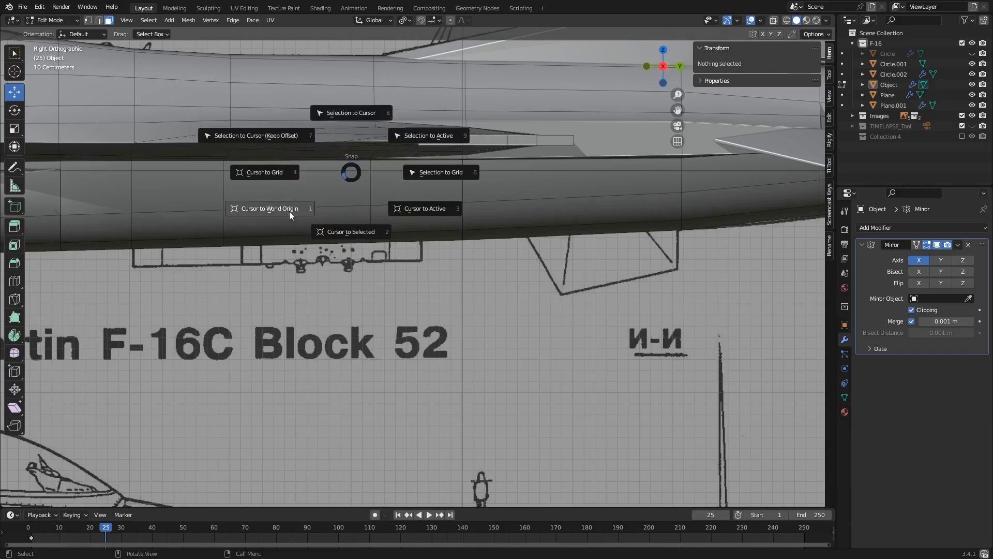
click(269, 208)
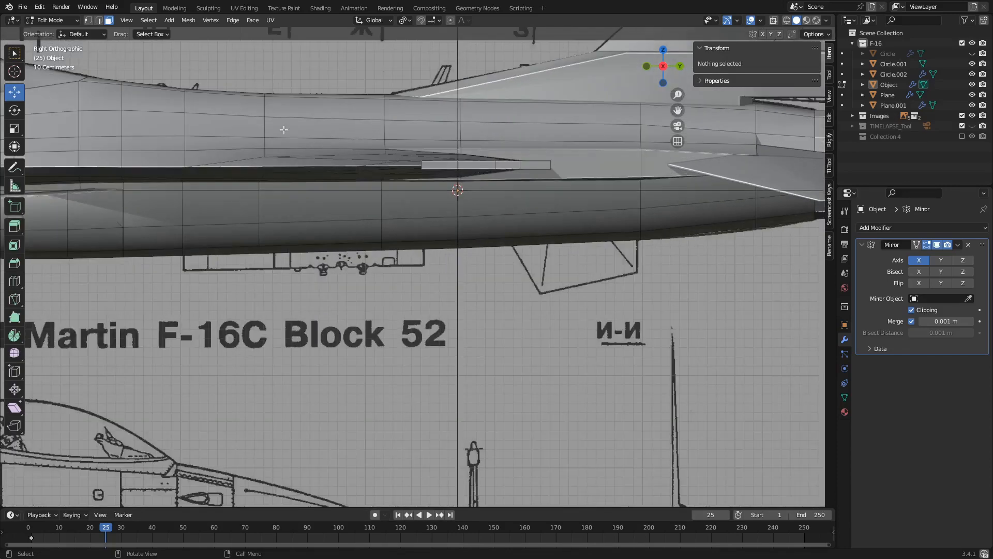
click(169, 20)
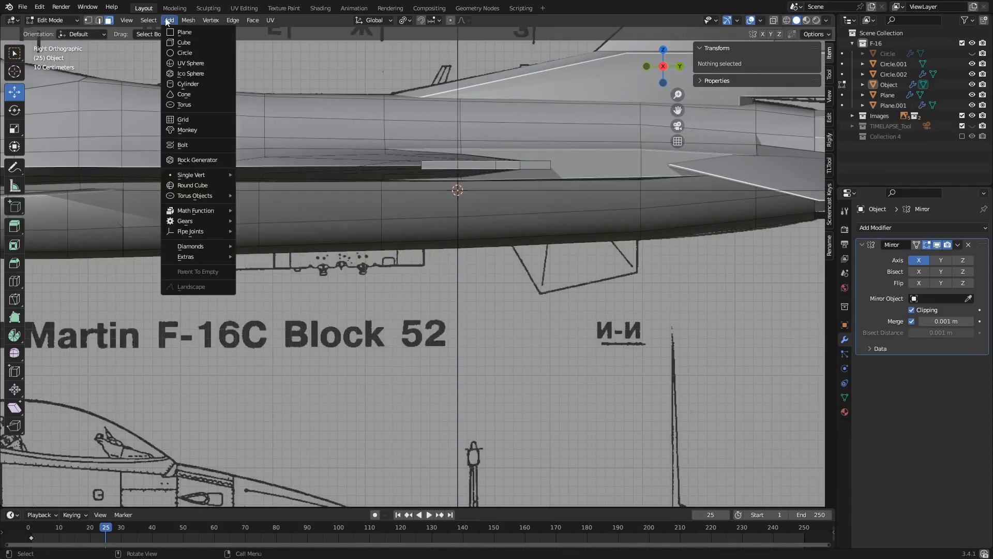
mouse_move(184, 32)
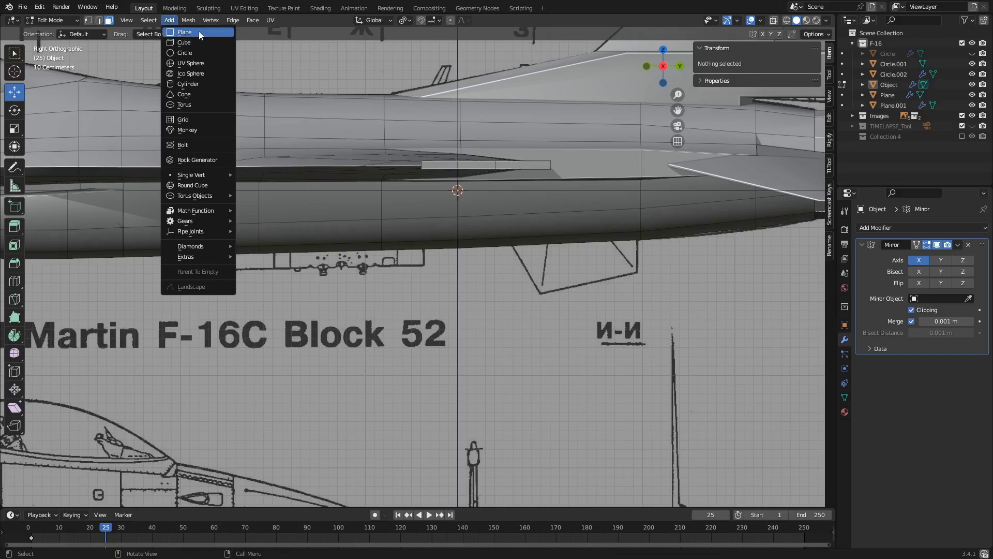
click(184, 32)
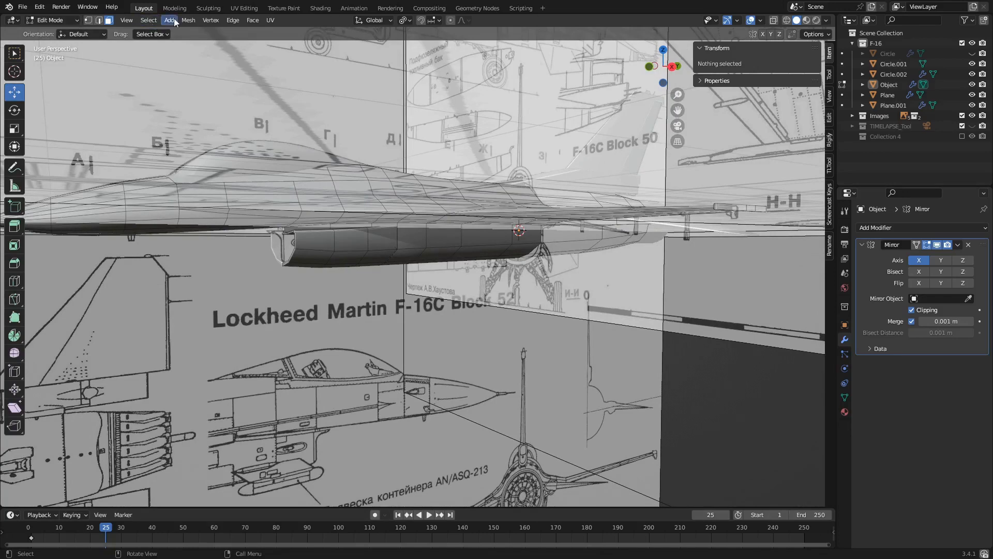
- Move the plane below the fuselage, scale it along the fin's length and slide corners to the outline
click(210, 20)
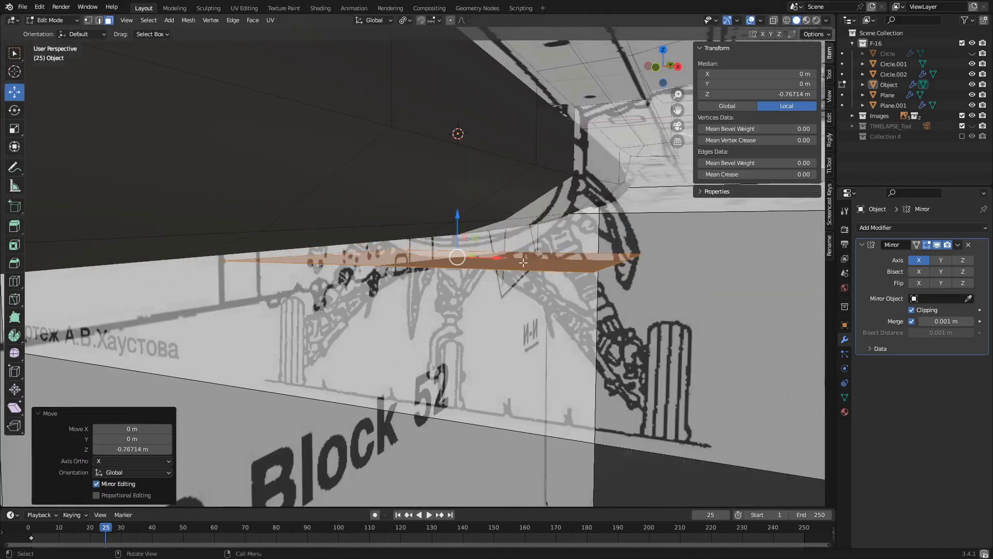
drag(523, 262, 549, 271)
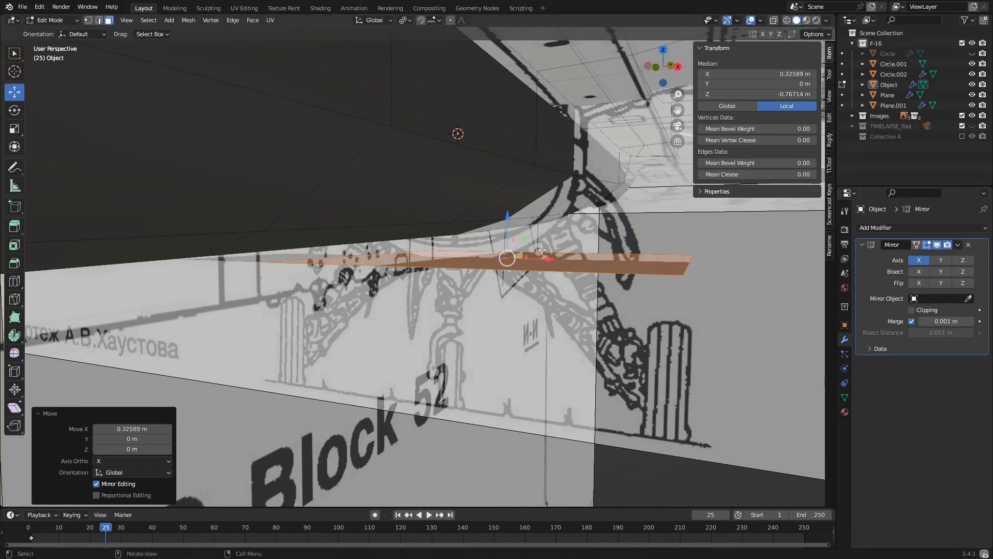
drag(507, 256, 679, 262)
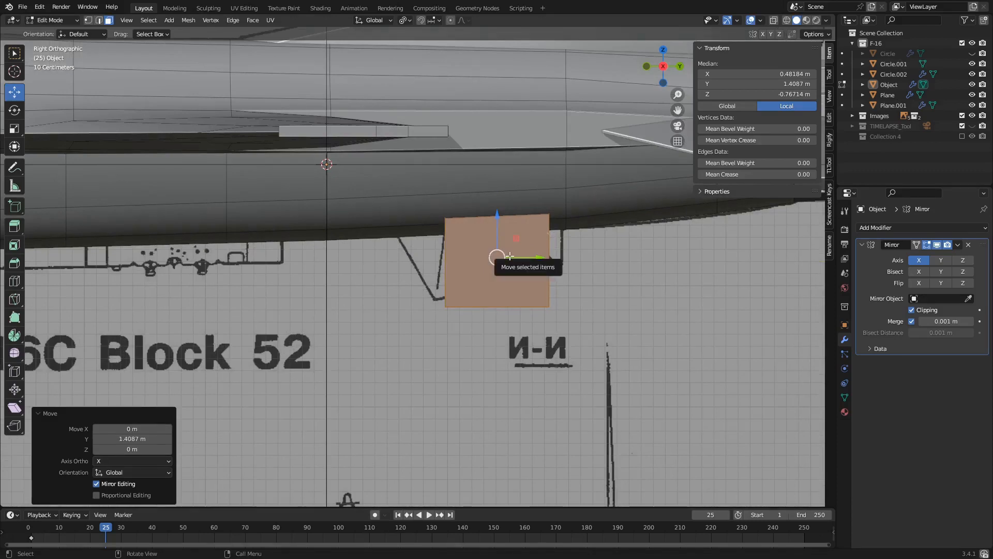
key(s)
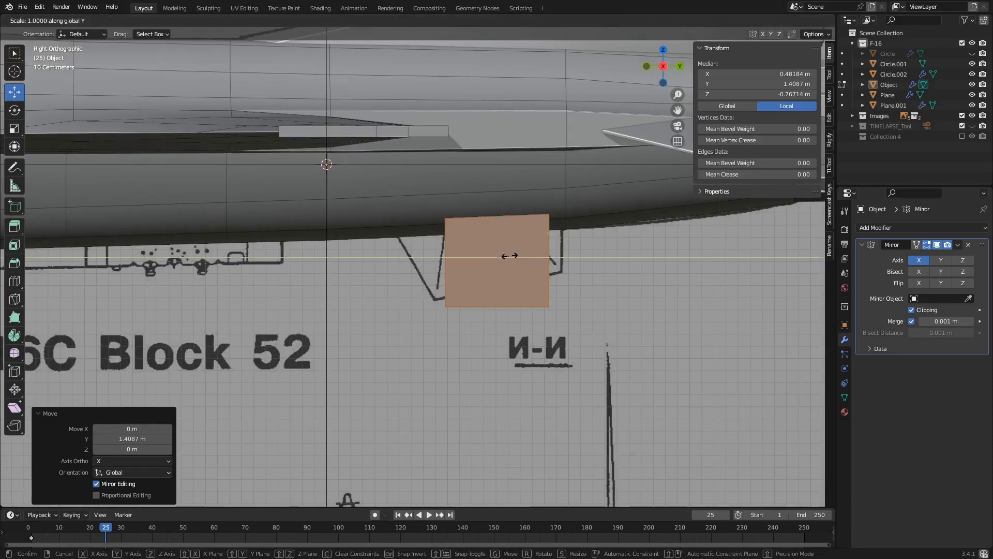
drag(507, 256, 520, 260)
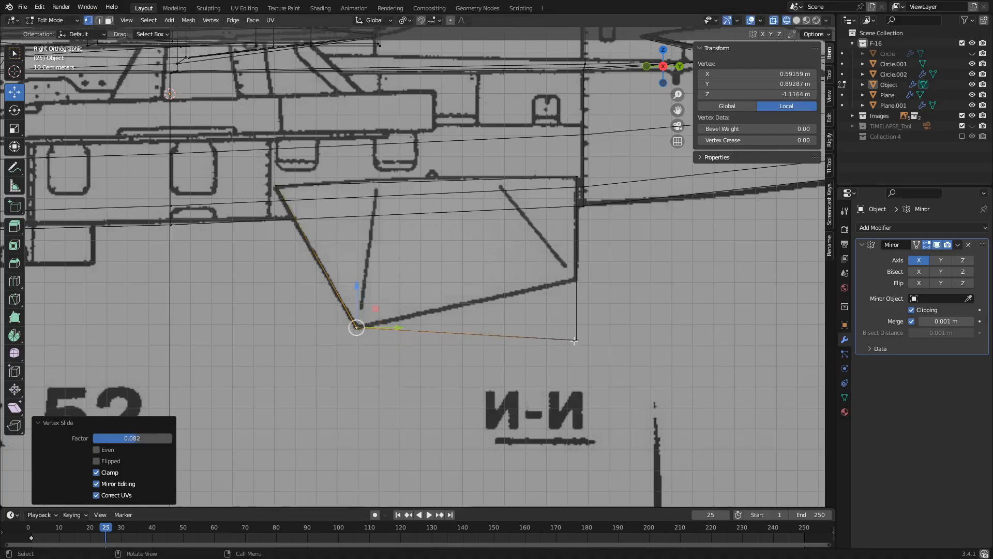
drag(357, 326, 575, 280)
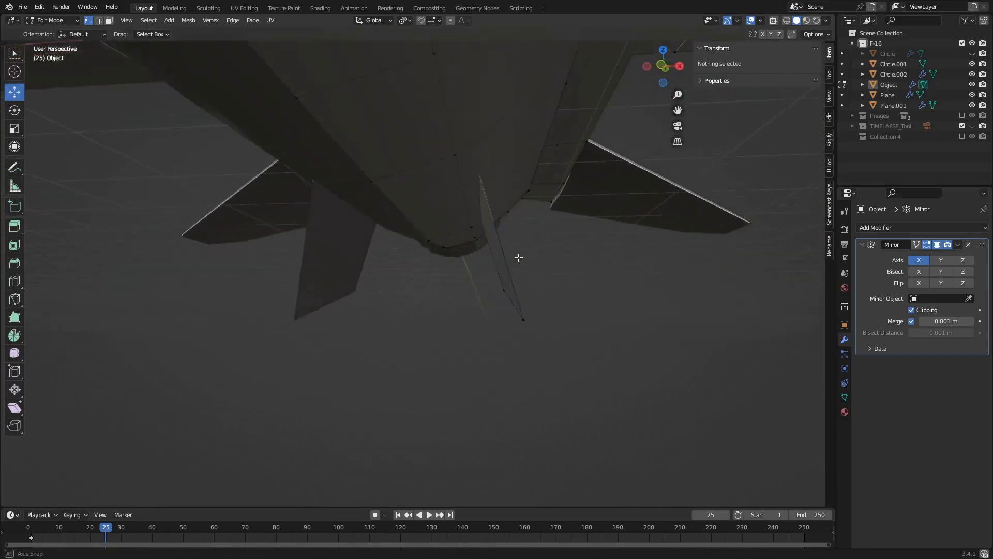
- Extrude the ventral fin face along its normal to give the fins thickness
drag(518, 258, 487, 262)
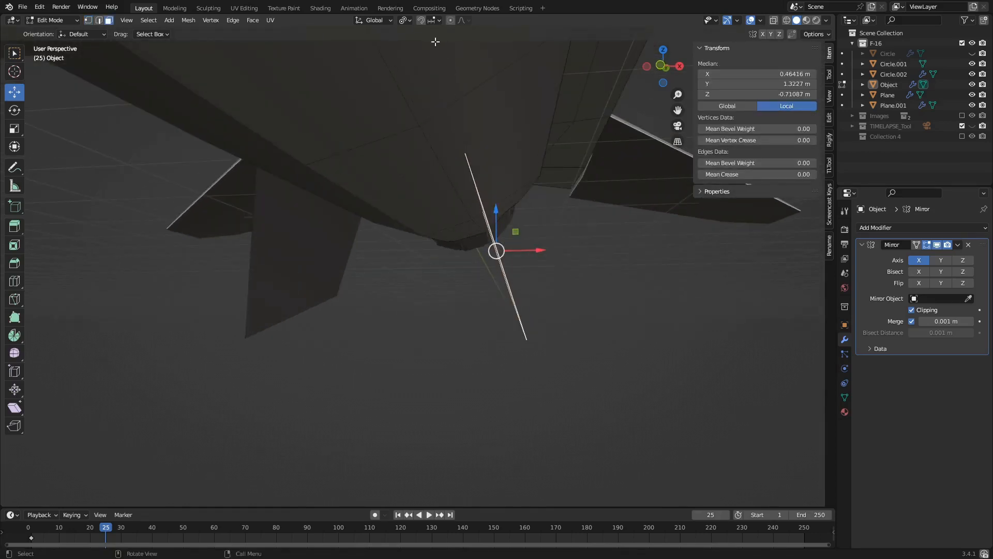
click(372, 20)
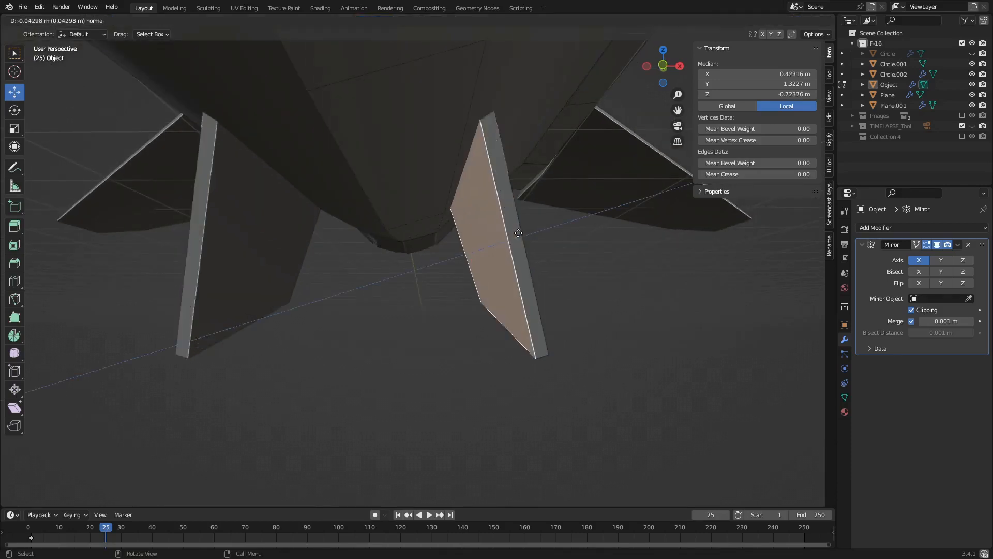
key(e)
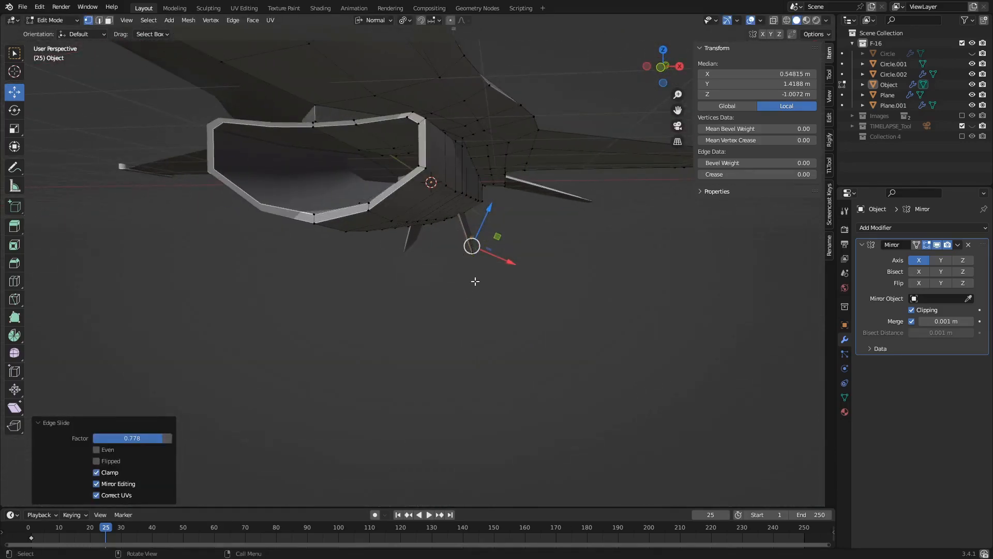
- Return to Object Mode and orbit to view the finished tail from behind
key(Tab)
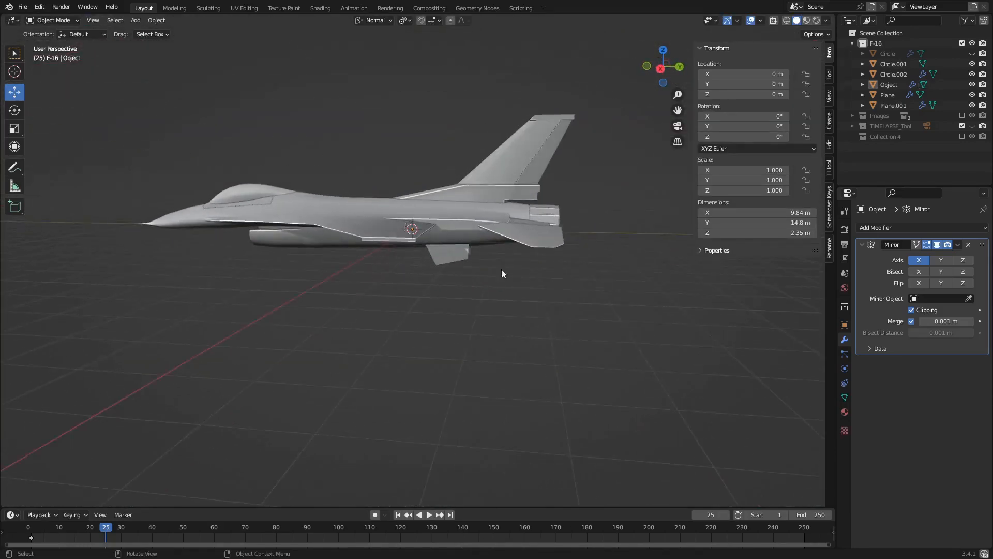
drag(503, 273, 454, 305)
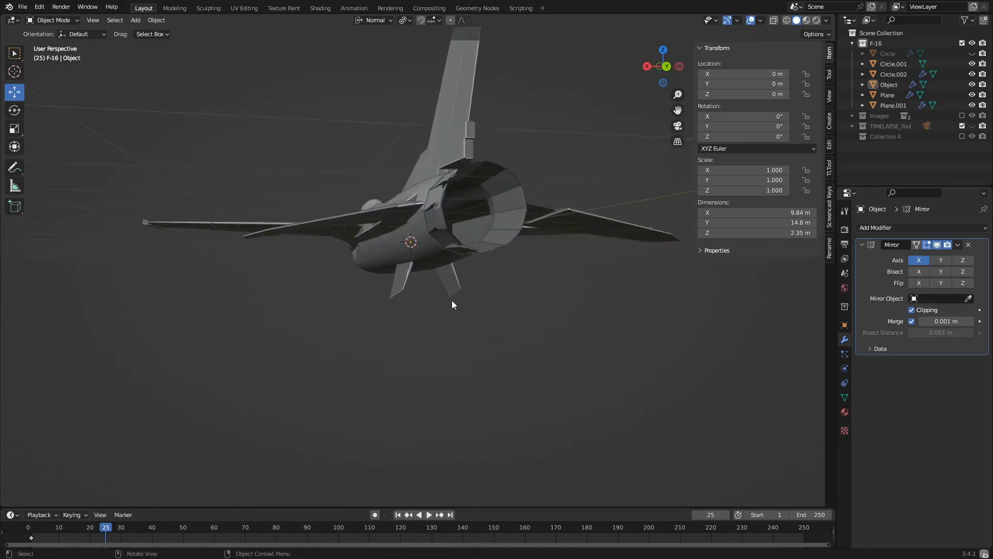
drag(454, 304, 428, 370)
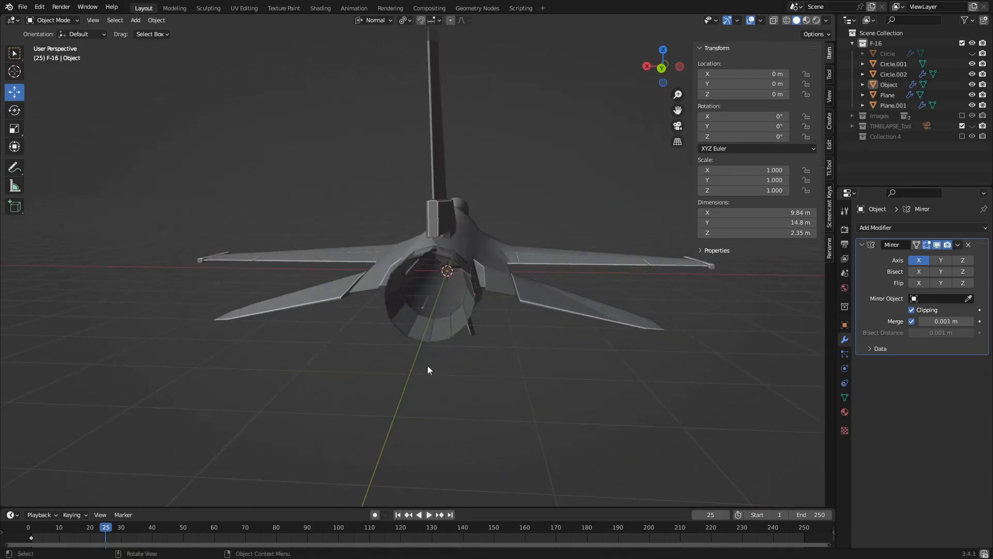